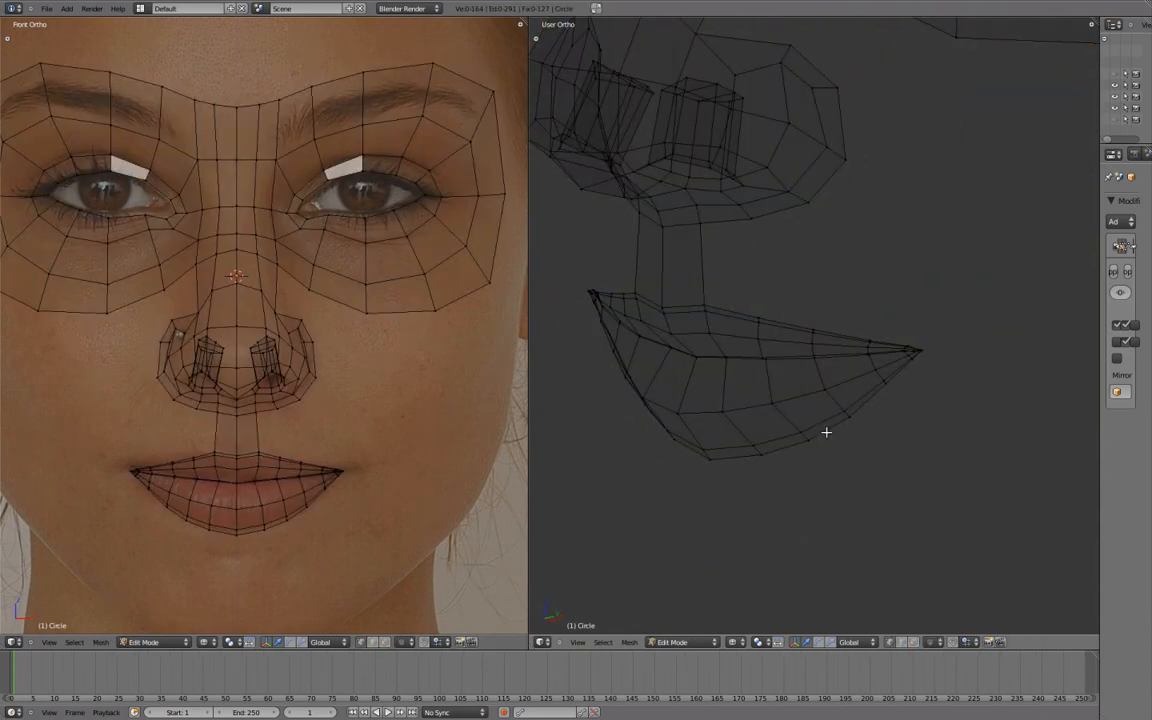
Leave Edit Mode on the mask and bring up the sidebar's Display panel.
key("Tab")
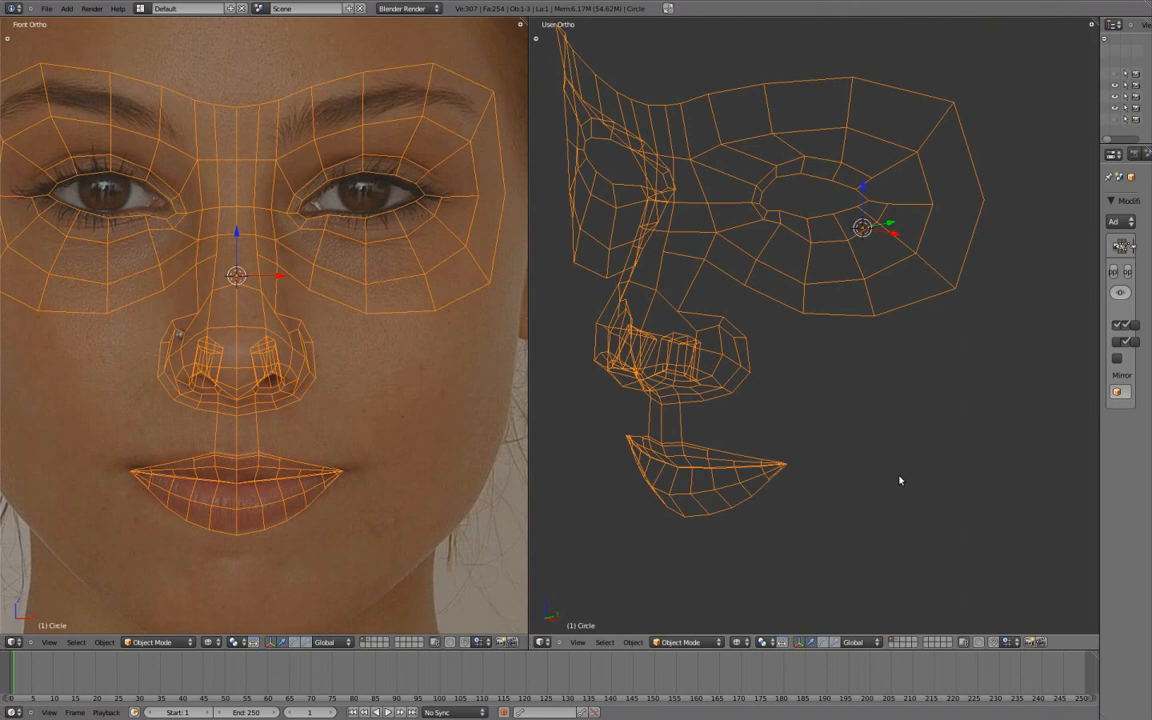
key("n")
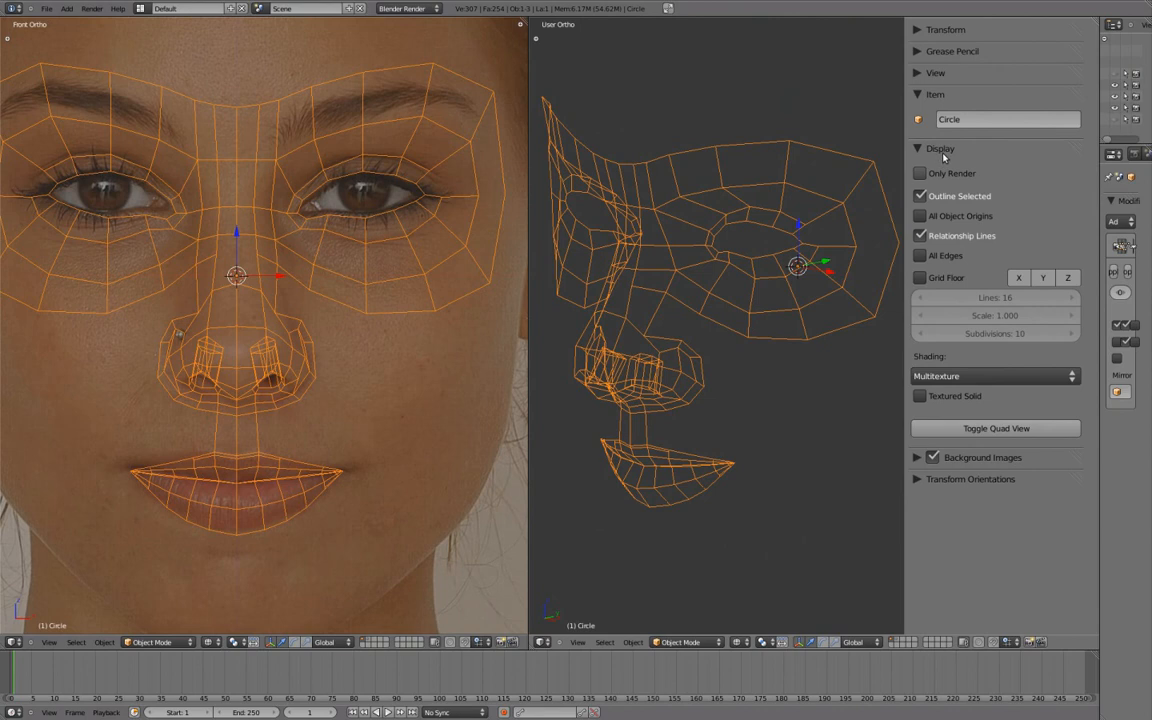
mouse_move(948, 260)
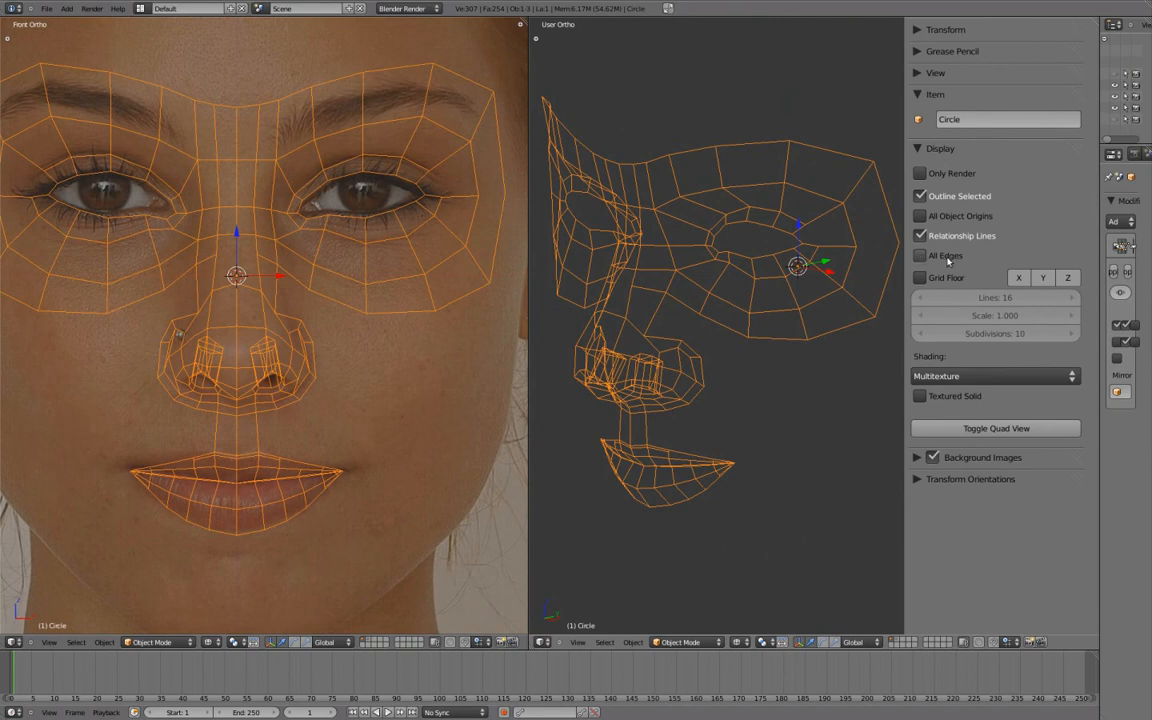
left_click(920, 256)
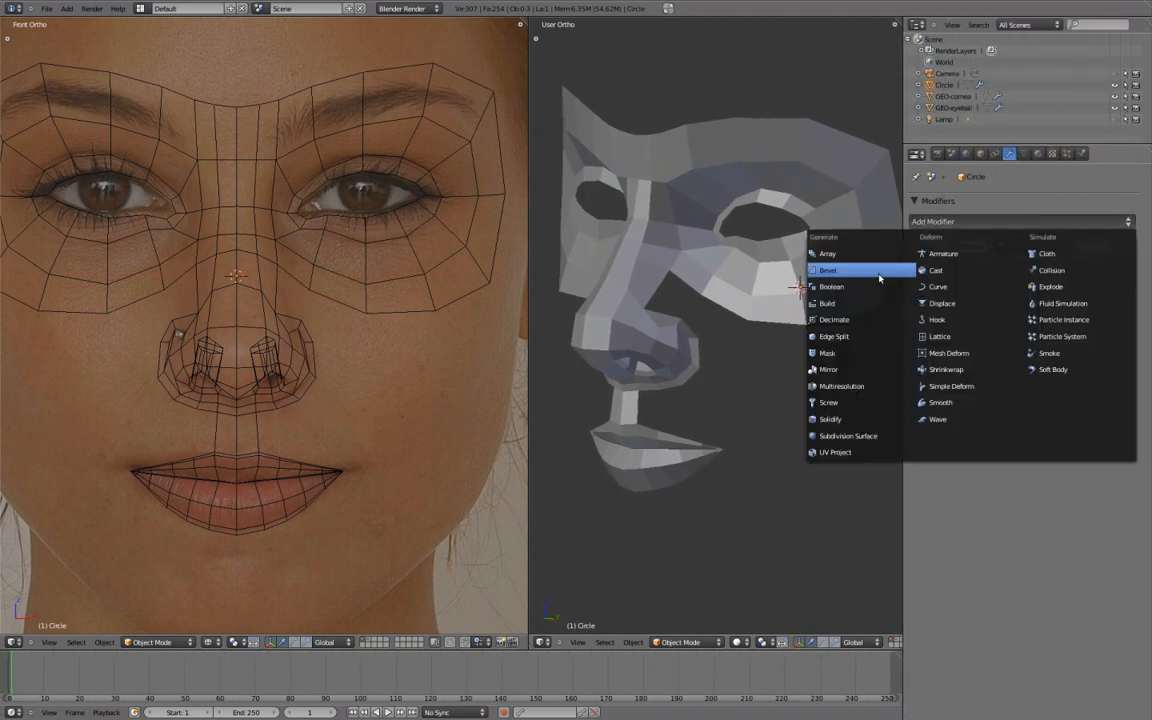
Add a Subdivision Surface modifier with View level 2 and Optimal Display enabled.
left_click(848, 436)
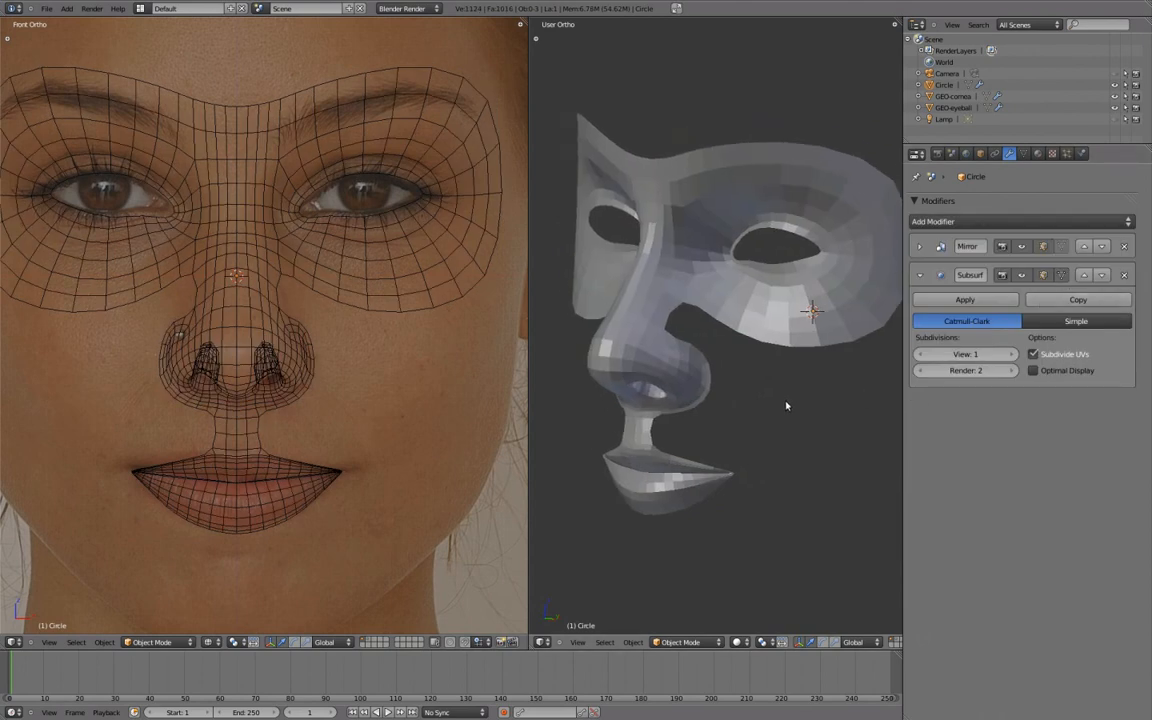
left_click(1008, 354)
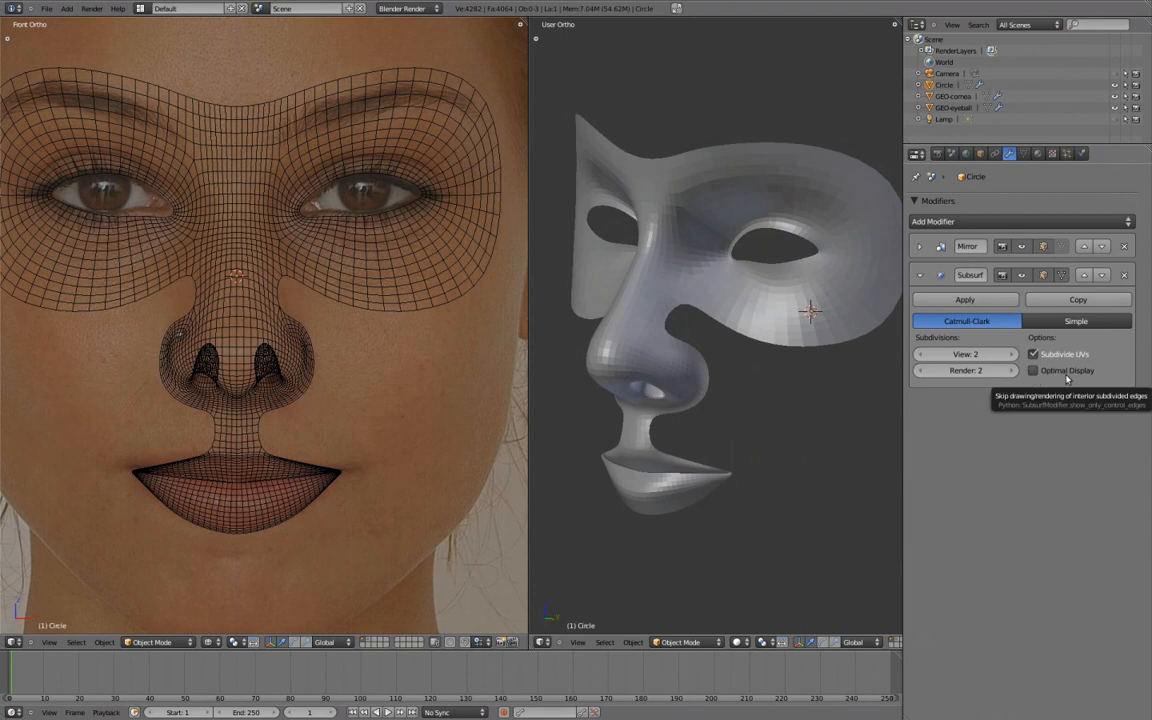
left_click(1034, 370)
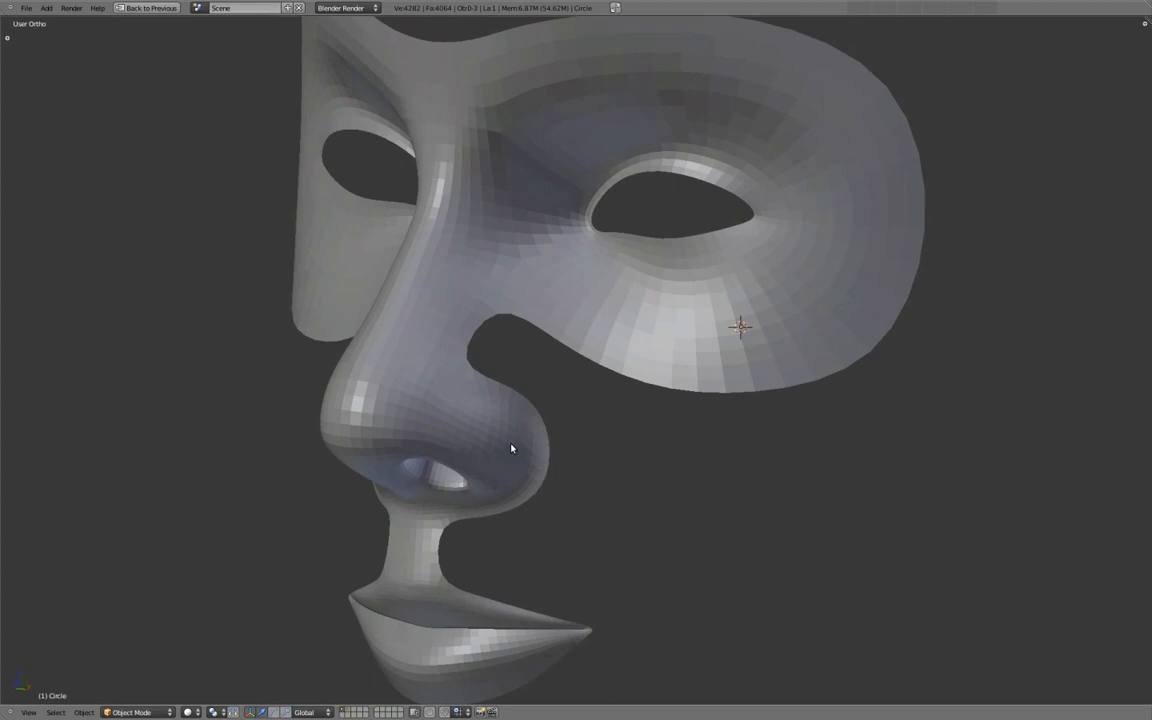
Select every vertex of the mask in Edit Mode and apply Shade Smooth.
left_click_drag(510, 448, 636, 392)
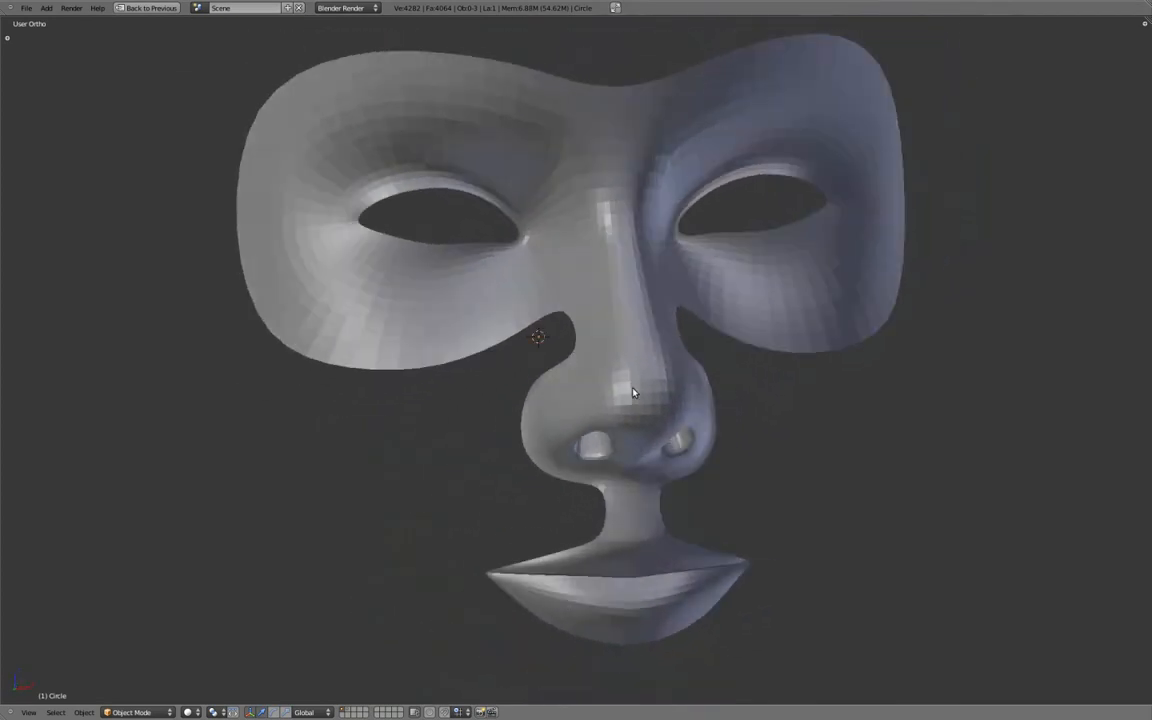
key("Tab")
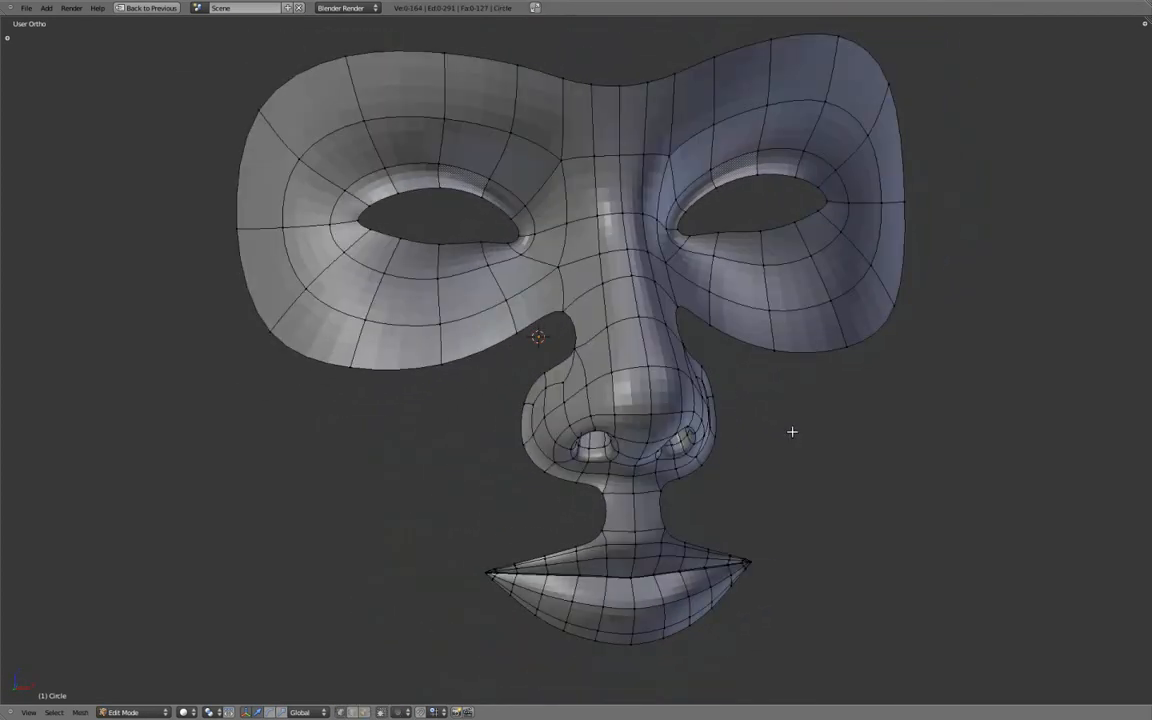
key("w")
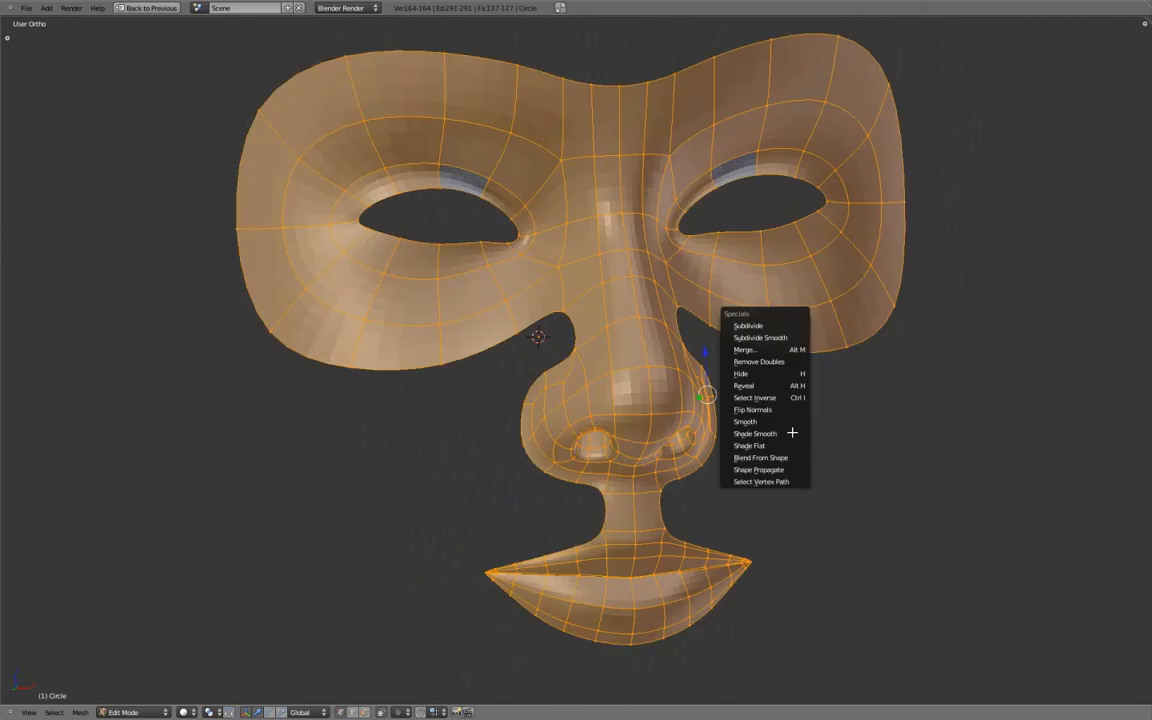
mouse_move(756, 432)
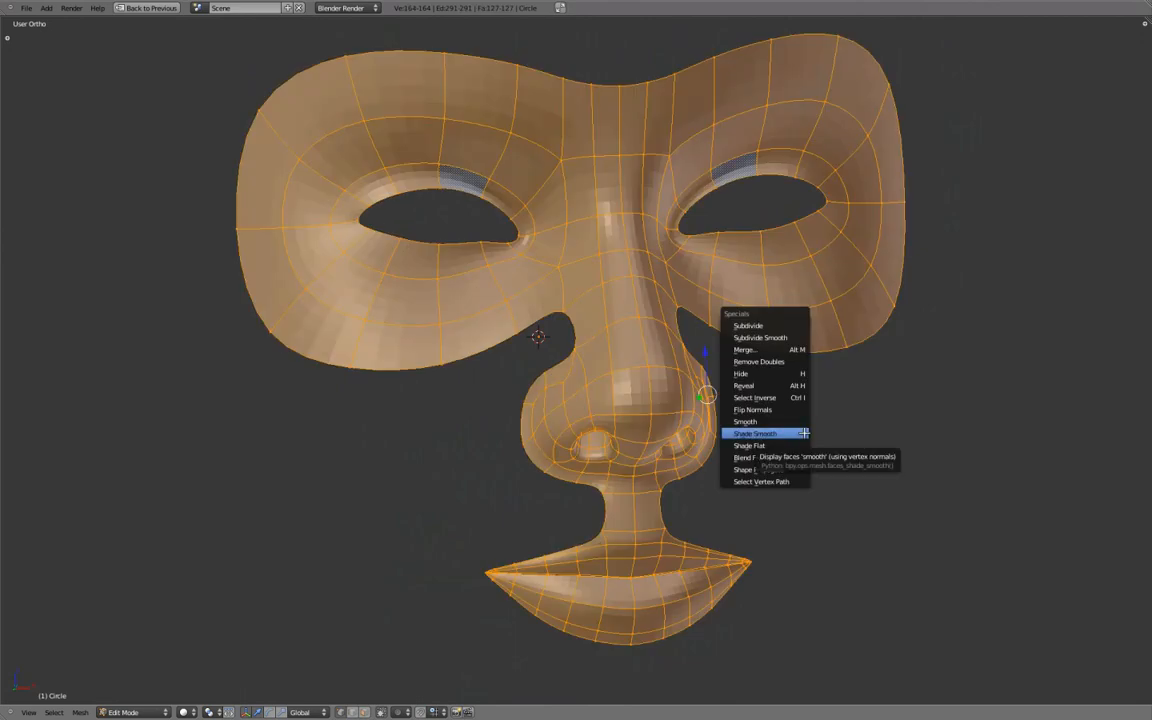
left_click(756, 432)
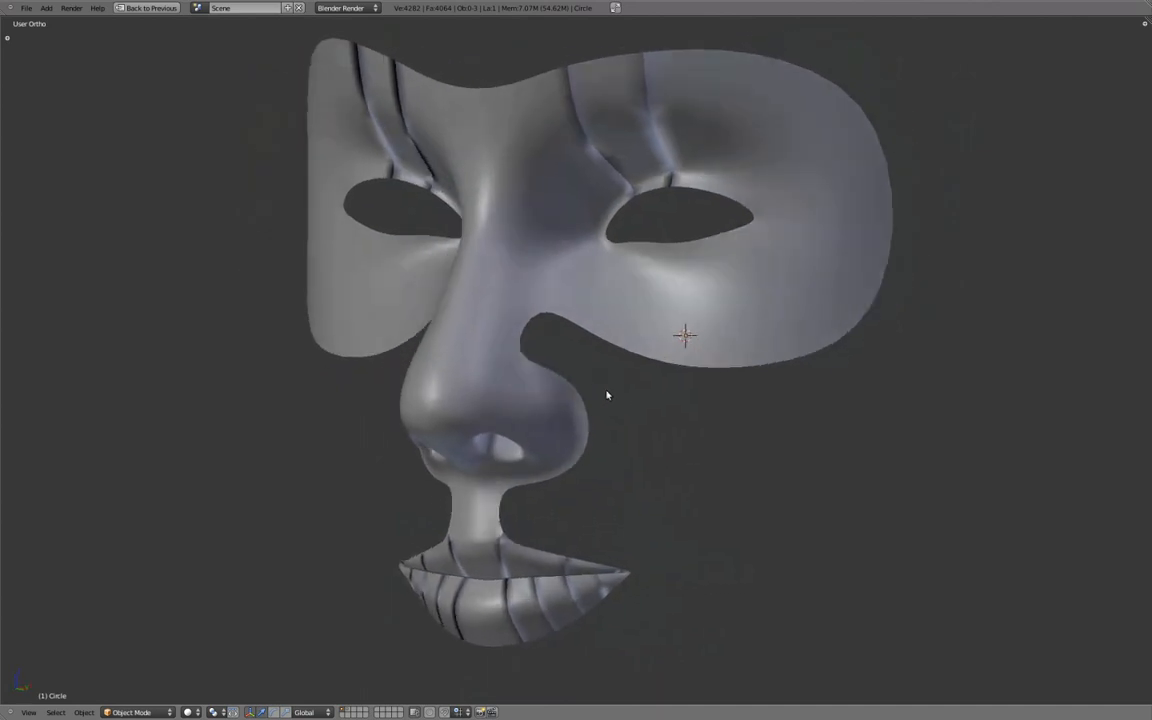
Display face normals, recalculate them to point outward, then hide the normal lines again.
key("n")
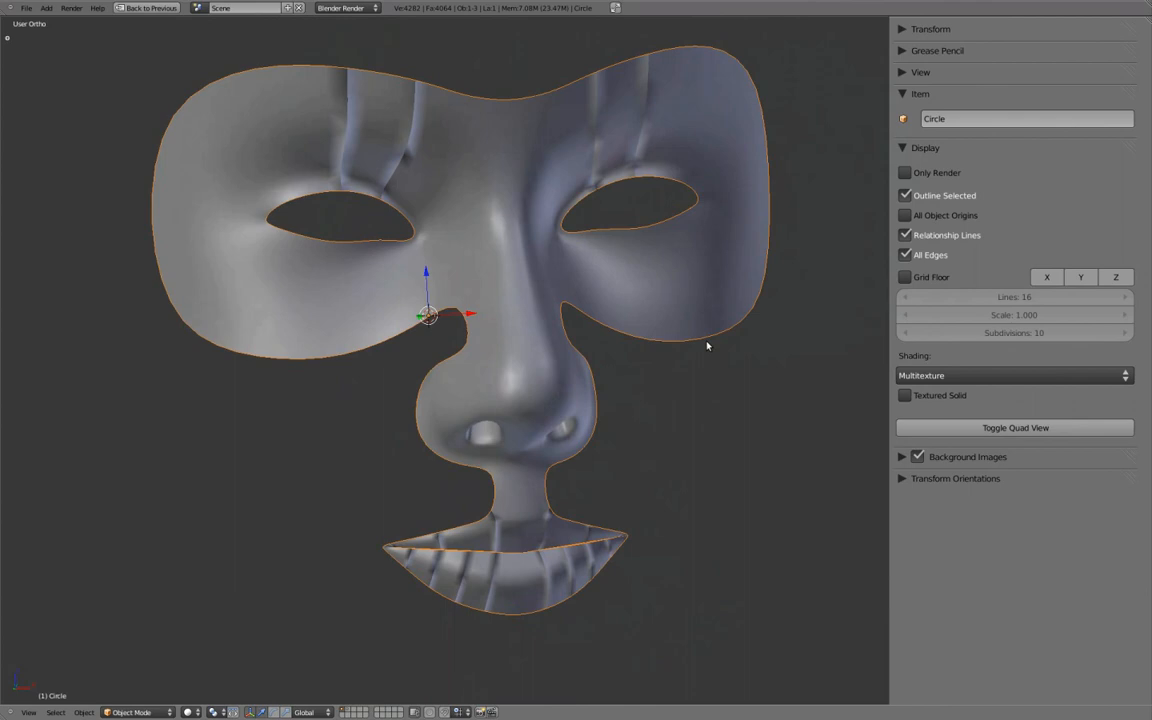
key("Tab")
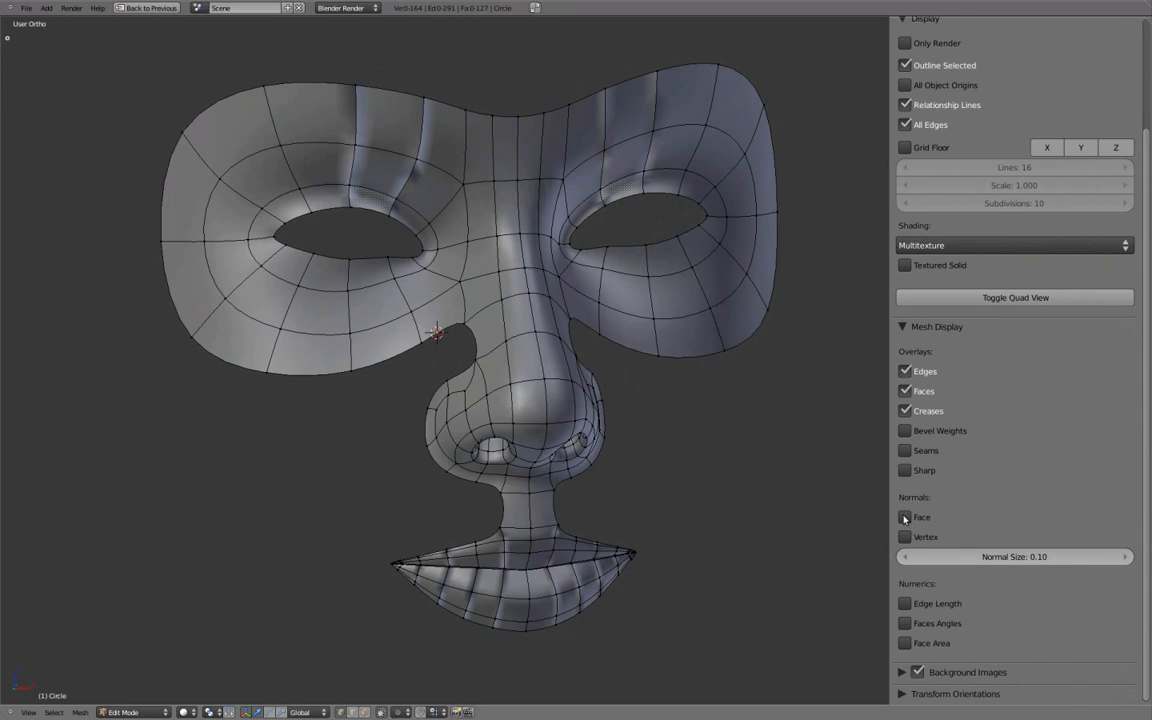
left_click(904, 516)
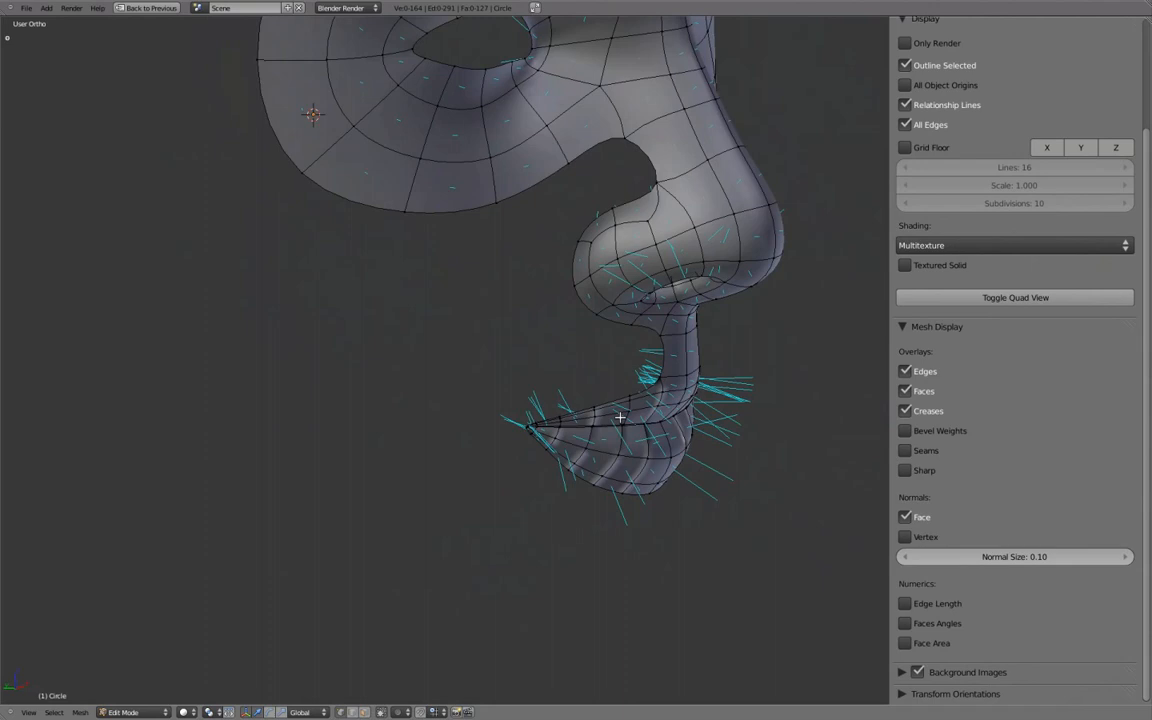
left_click_drag(620, 418, 342, 396)
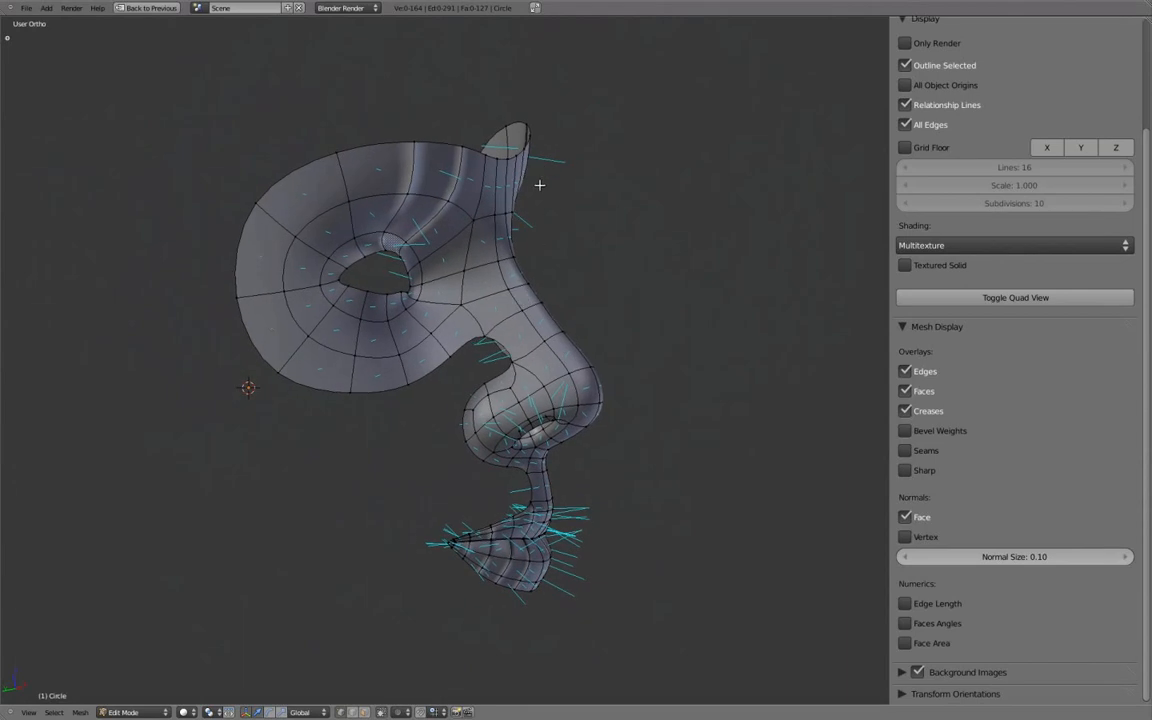
mouse_move(628, 328)
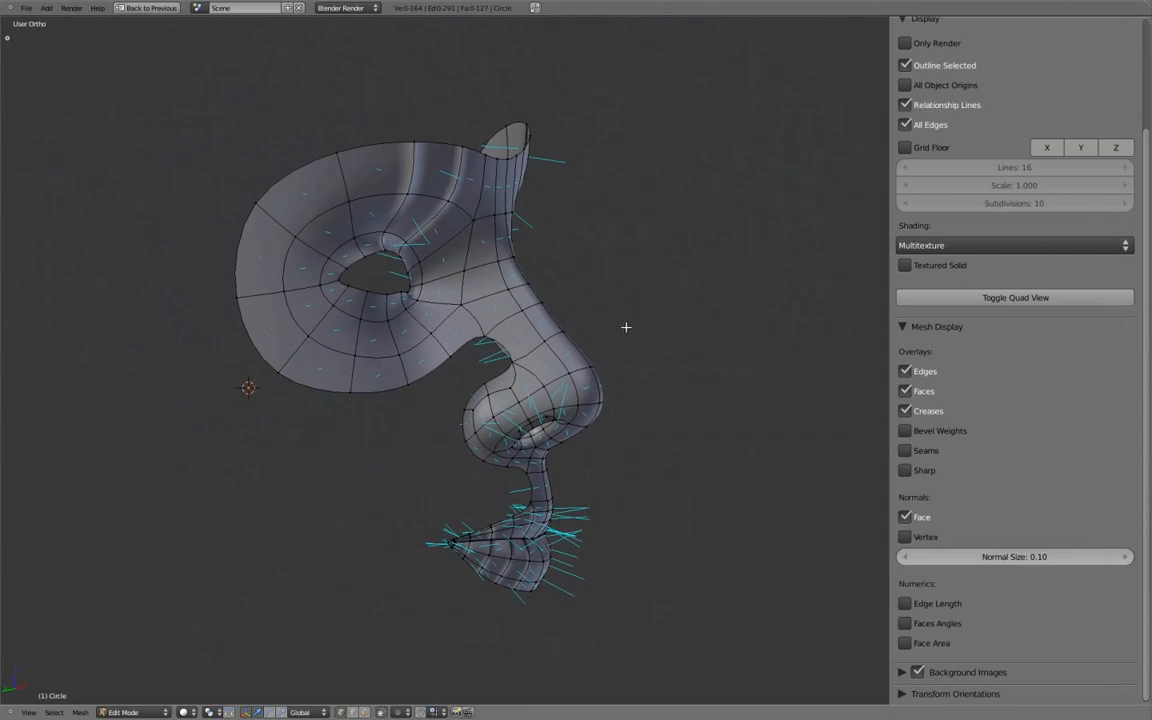
mouse_move(572, 344)
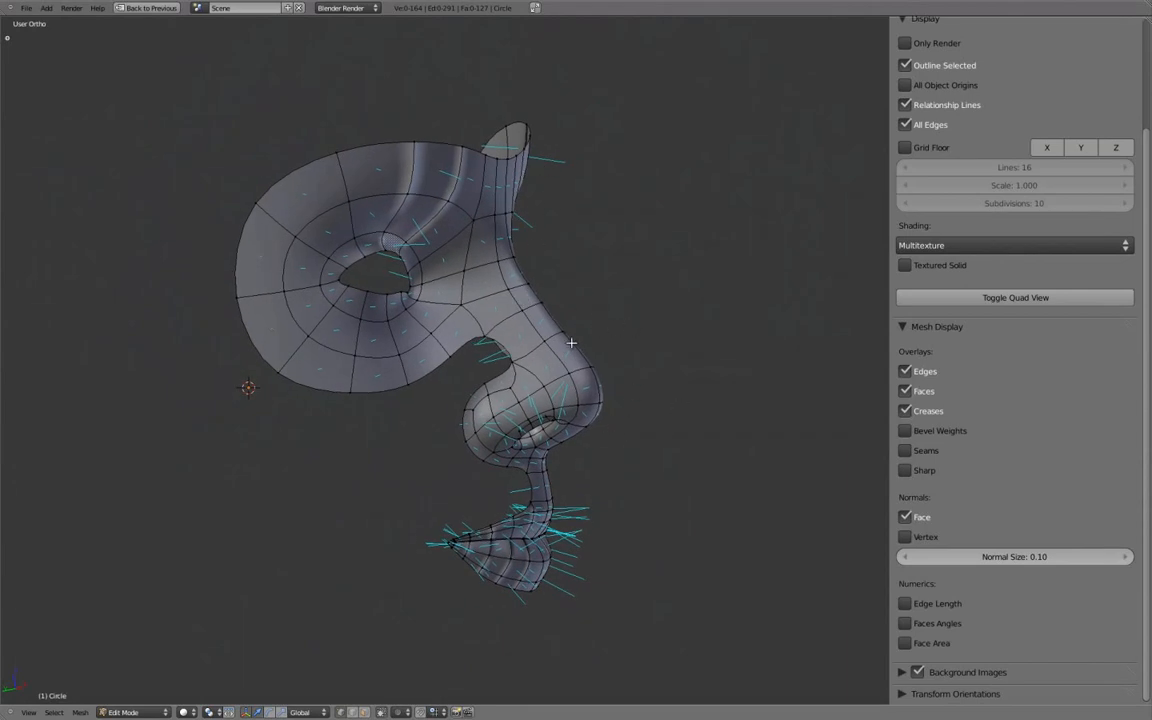
mouse_move(604, 328)
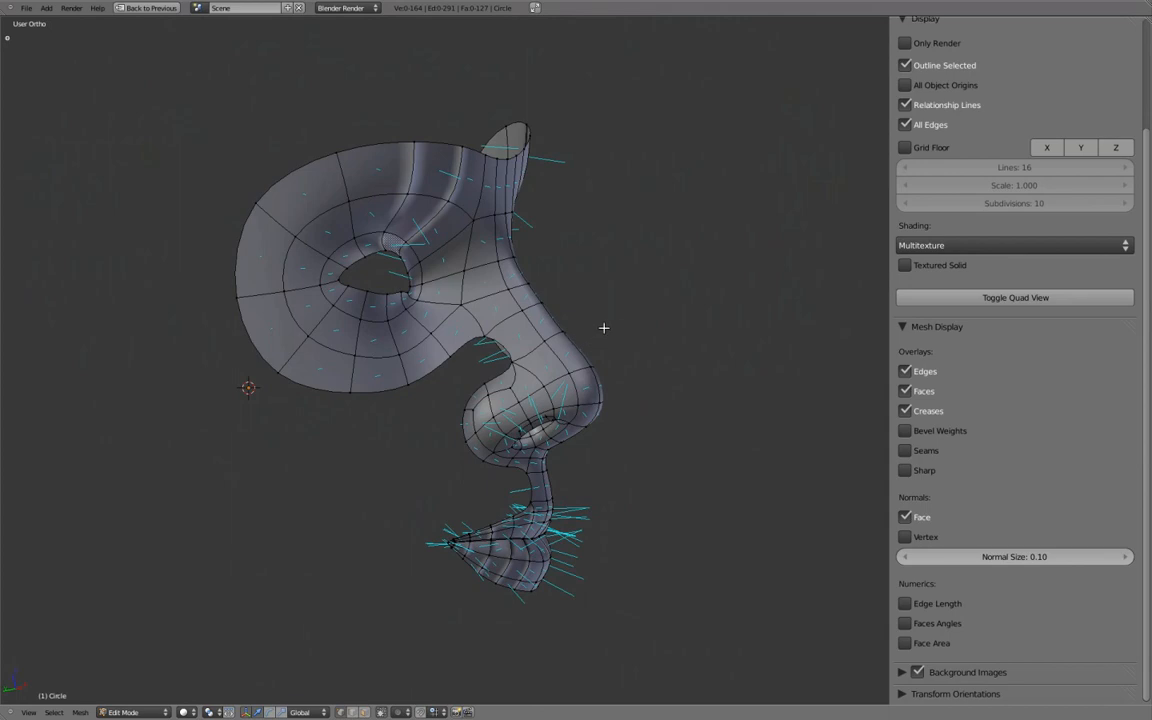
key("a")
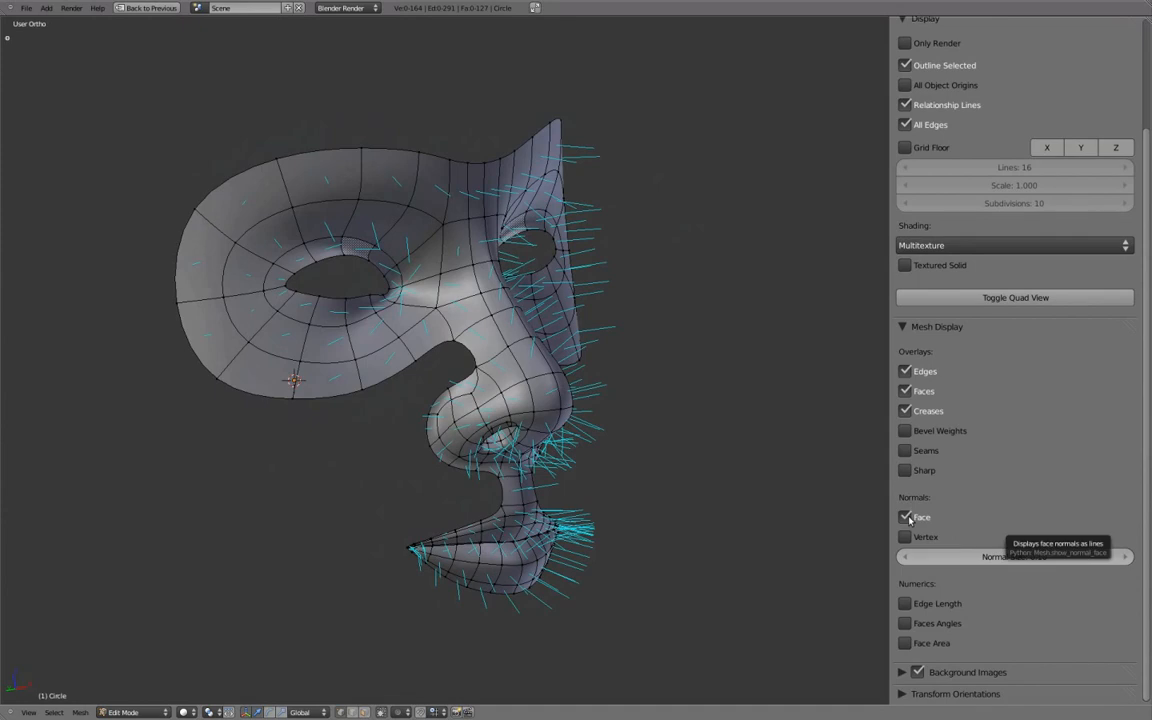
left_click(130, 712)
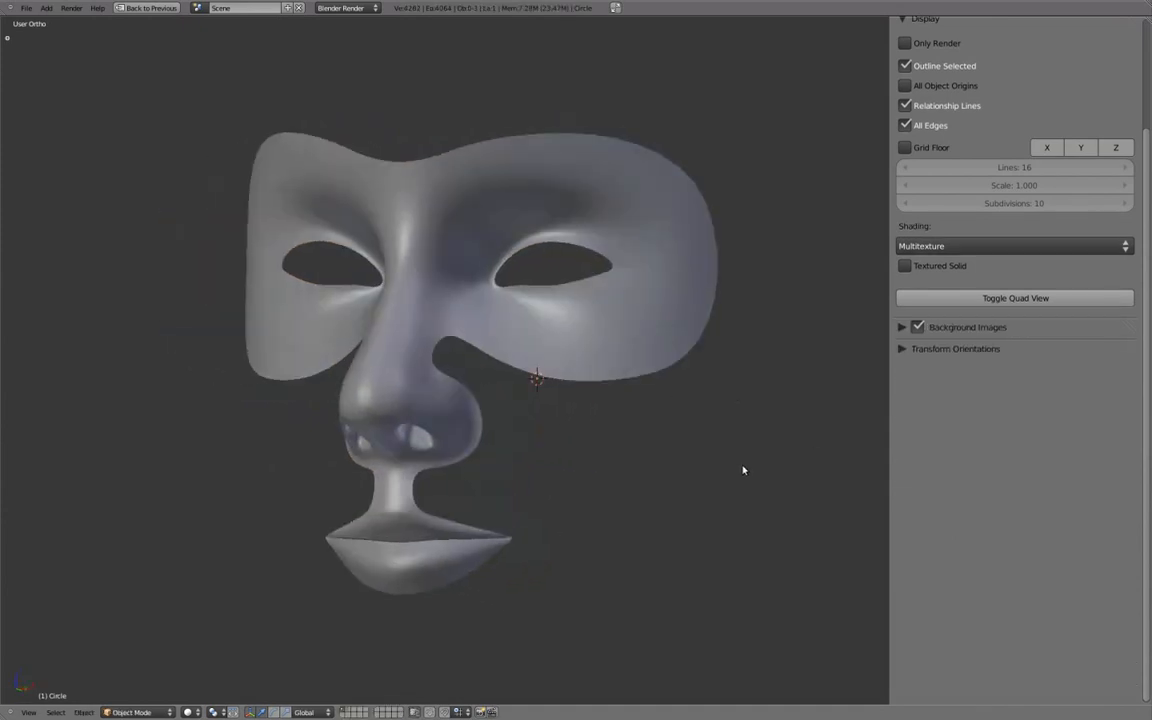
Restore the front/side layout and rename the mask object to GEO-body.
left_click(1014, 298)
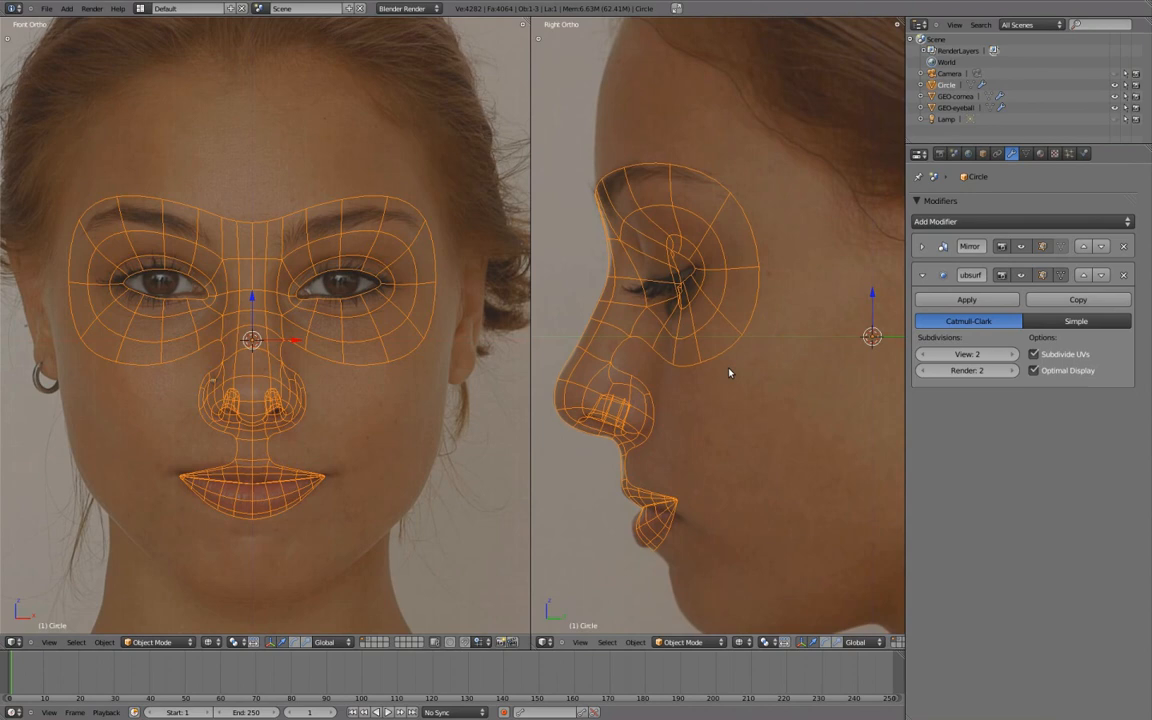
left_click(982, 152)
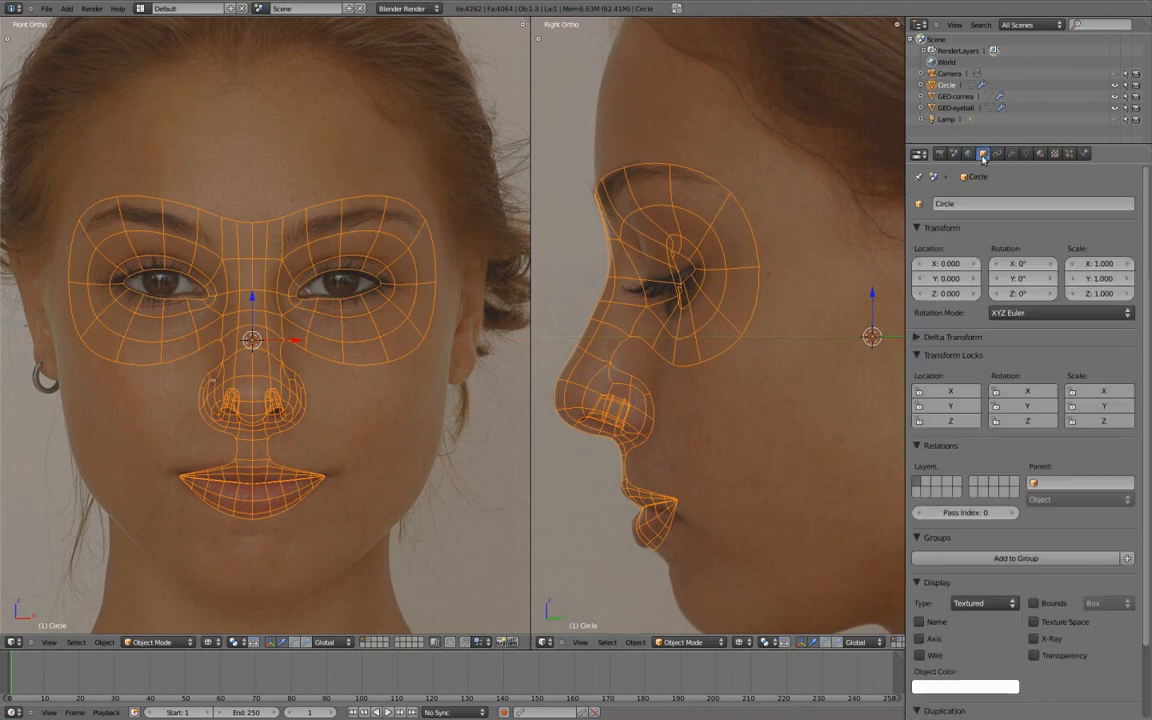
double_click(1032, 204)
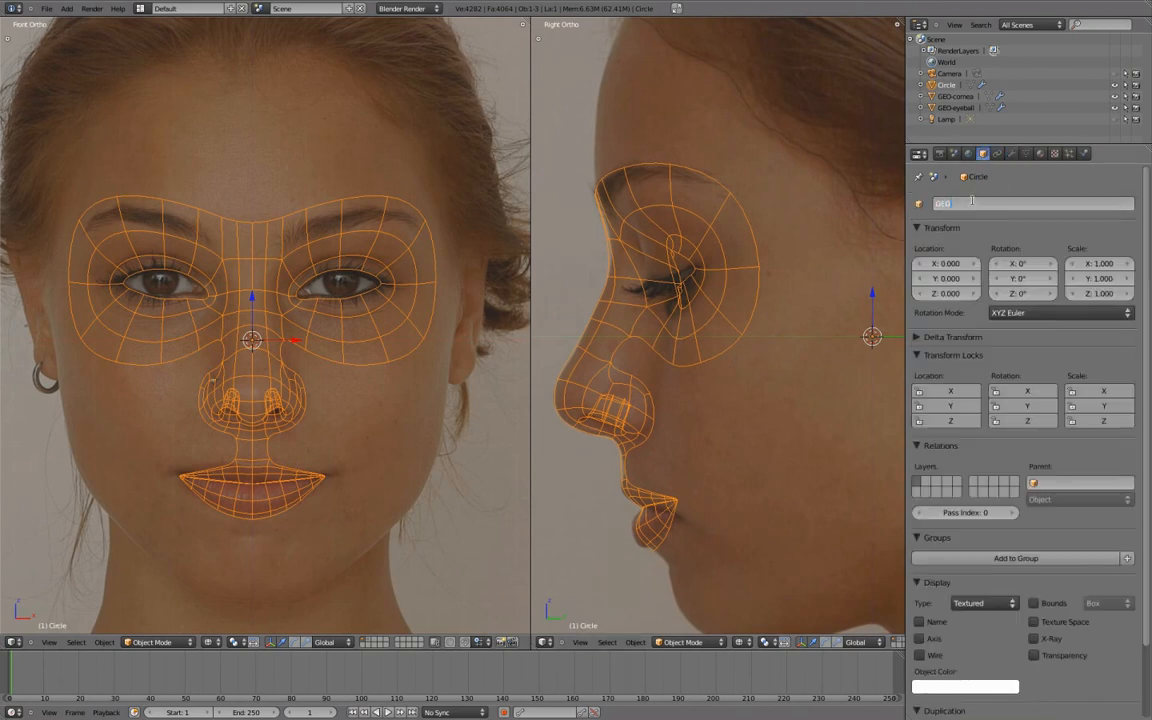
type("GEO-body")
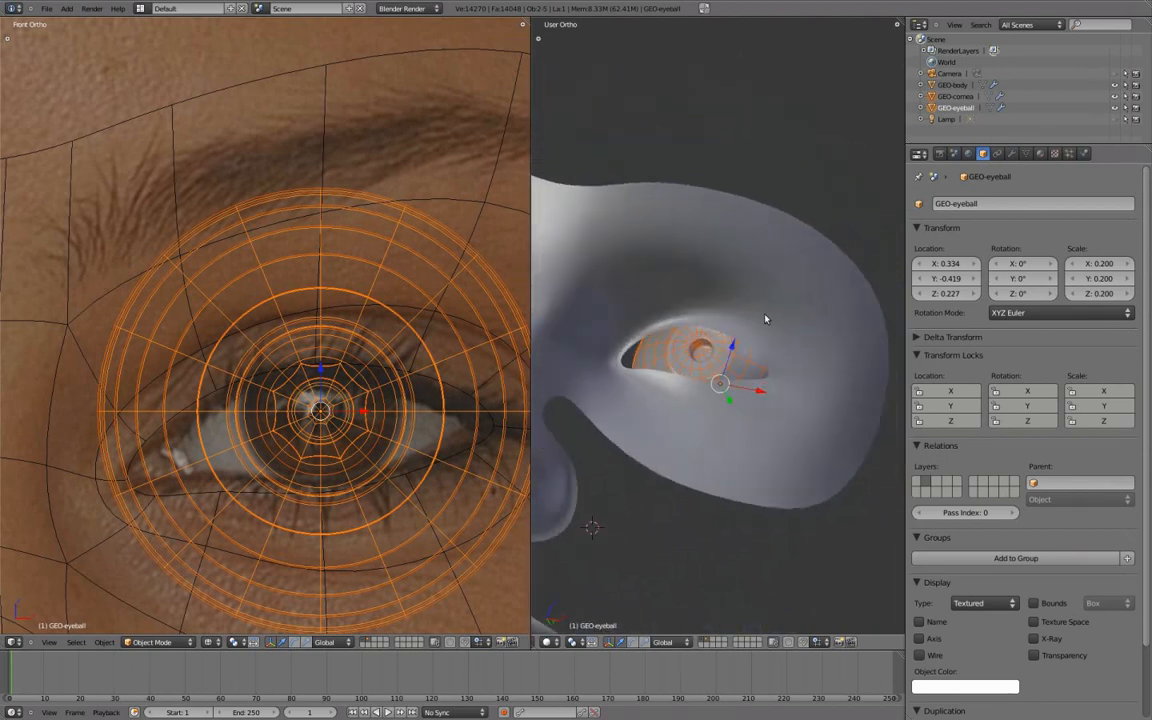
Select GEO-cornea in the Outliner and bring up its viewport draw type setting.
left_click(956, 96)
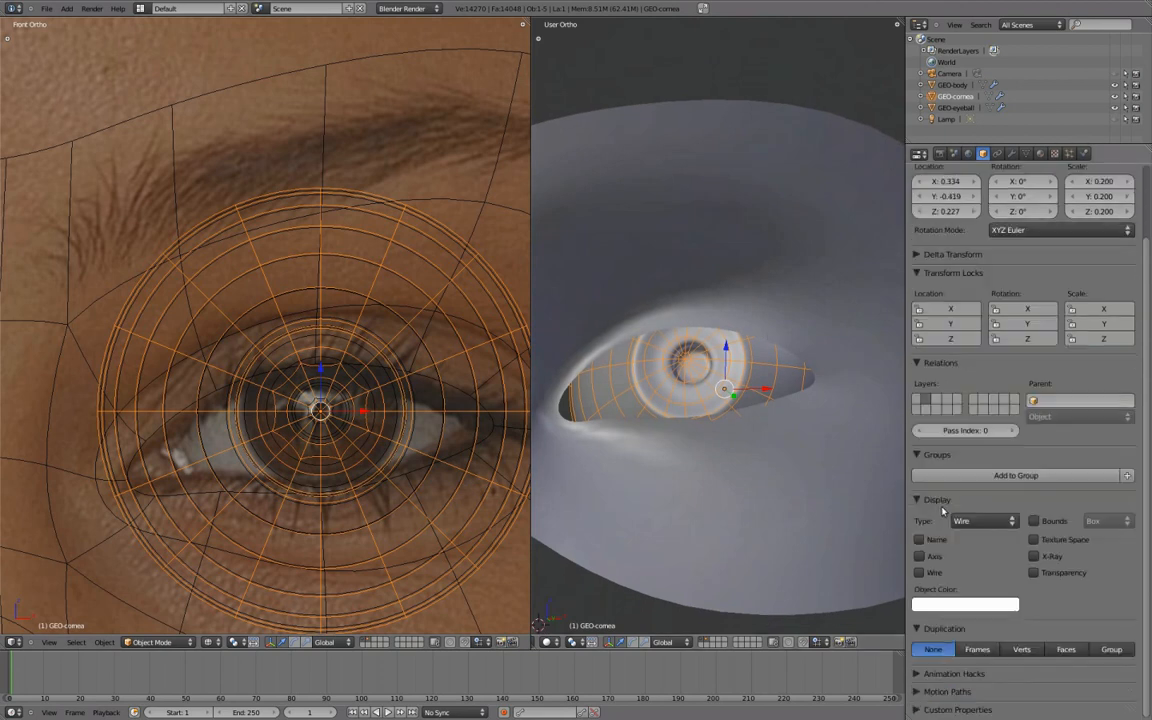
left_click(984, 520)
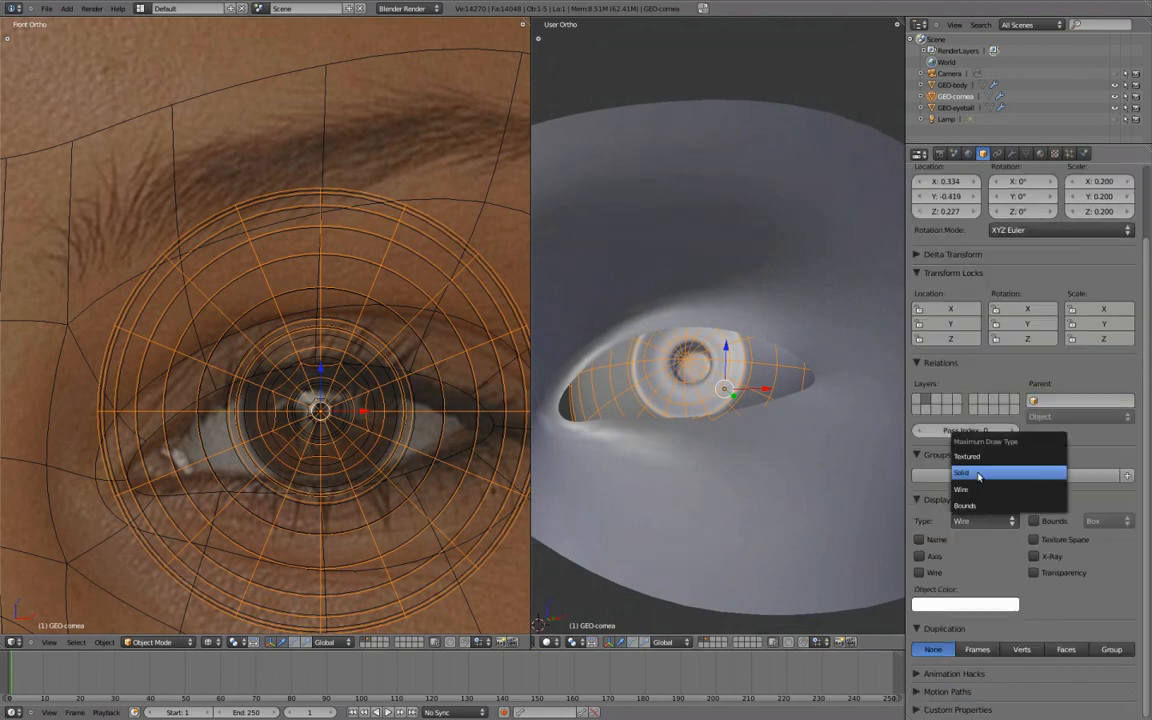
Set the cornea's maximum draw type, switch to wireframe shading and select GEO-eyeball.
left_click(962, 472)
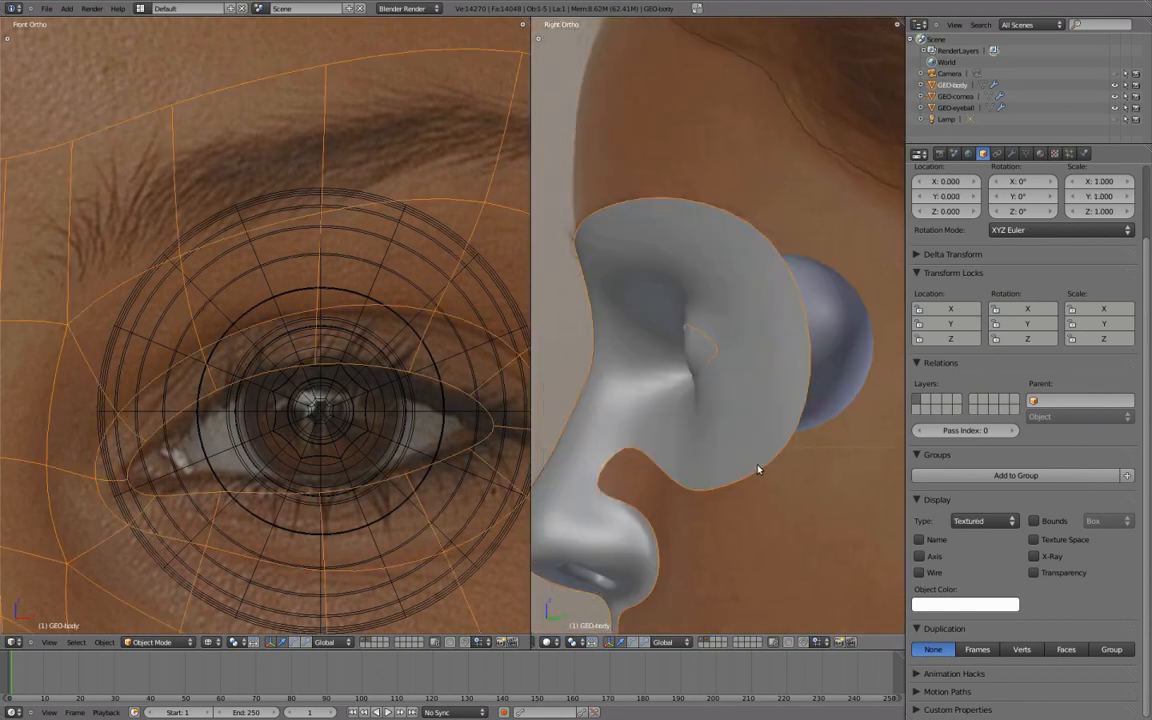
key("Tab")
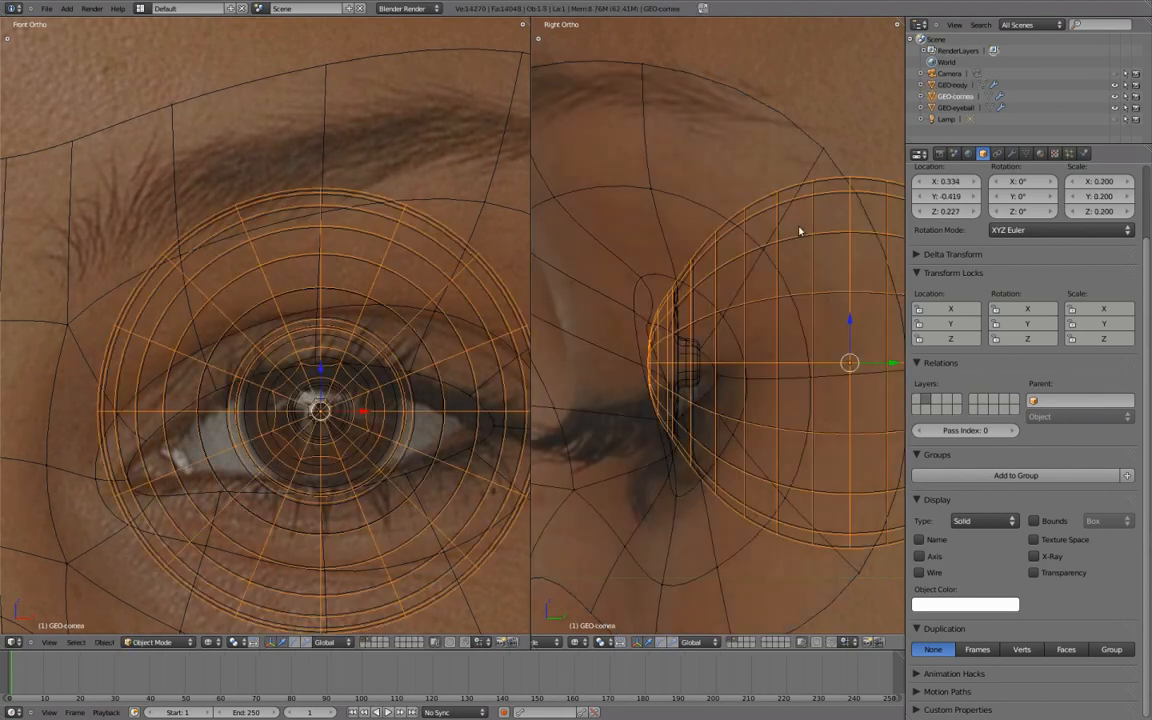
left_click(956, 108)
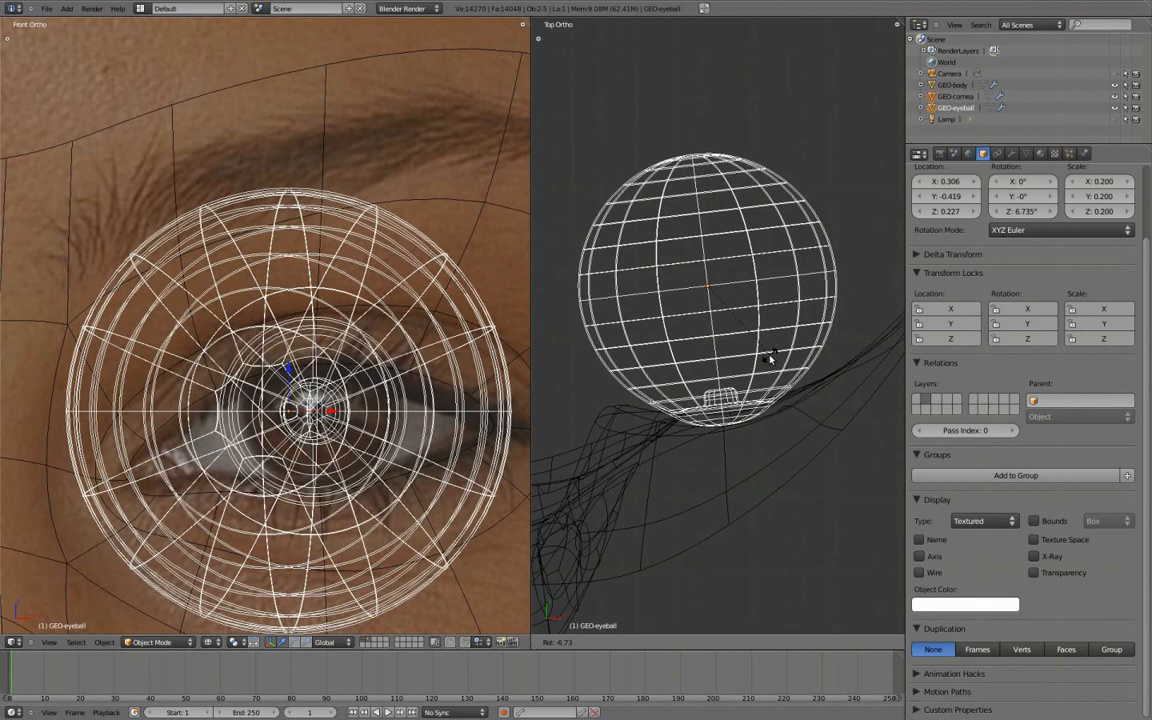
Scale and move the eyeball into the eye socket and confirm its placement.
left_click(710, 288)
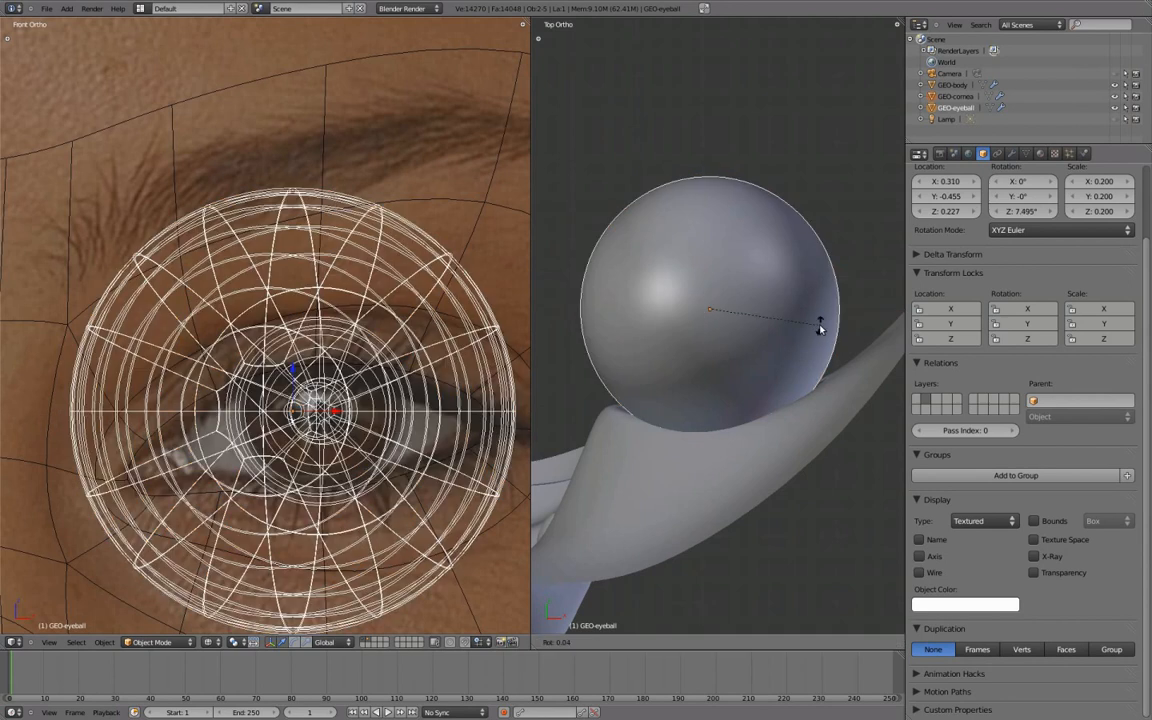
left_click(710, 310)
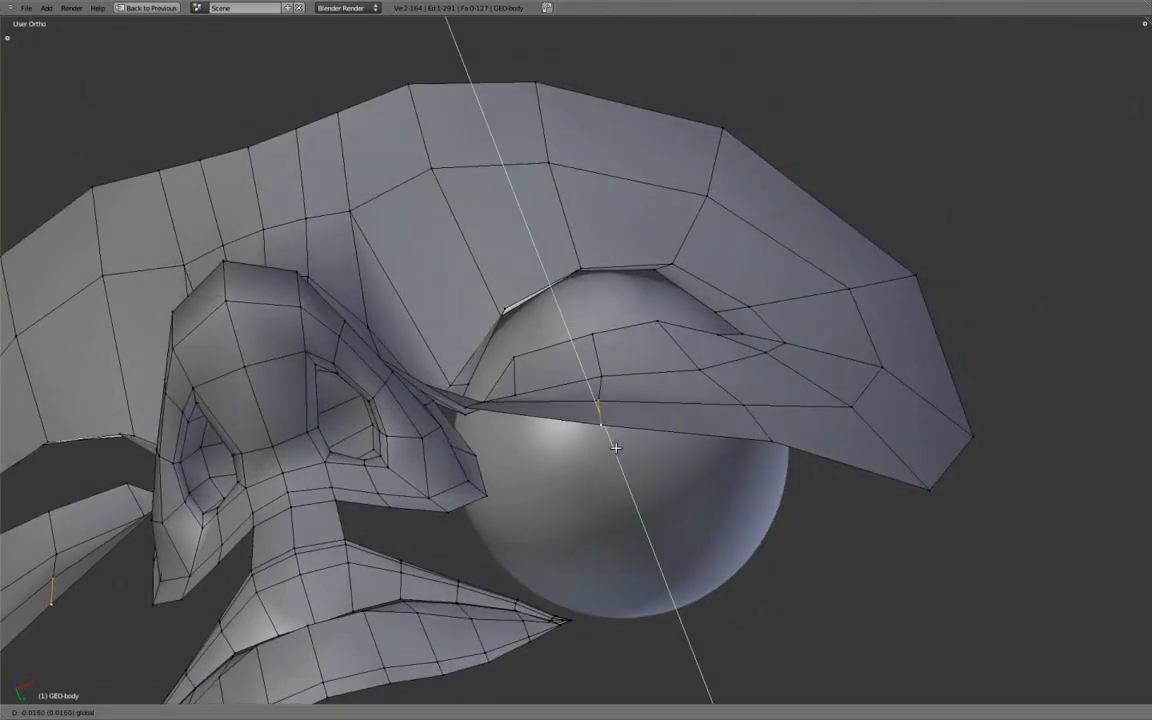
Inspect the eyeball's fit under the eyelid geometry in the enlarged viewport.
key("Tab")
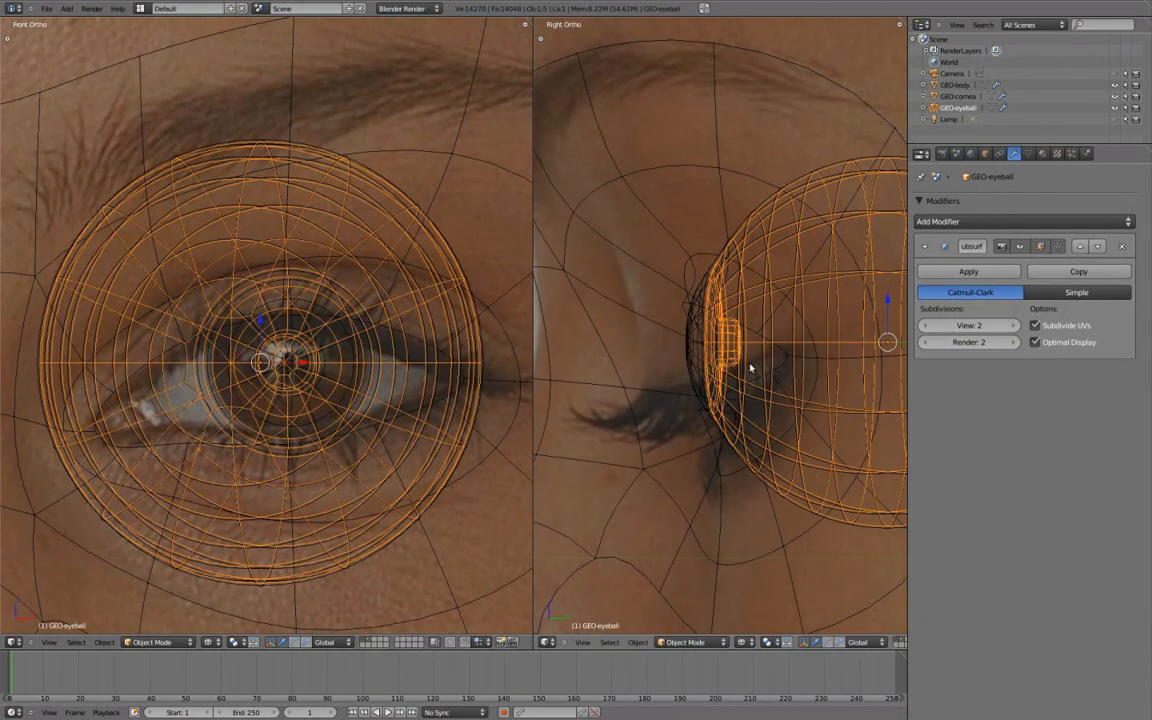
Adjust the eyeball's front vertex ring in Edit Mode, return to Object Mode and select the cornea.
key("Tab")
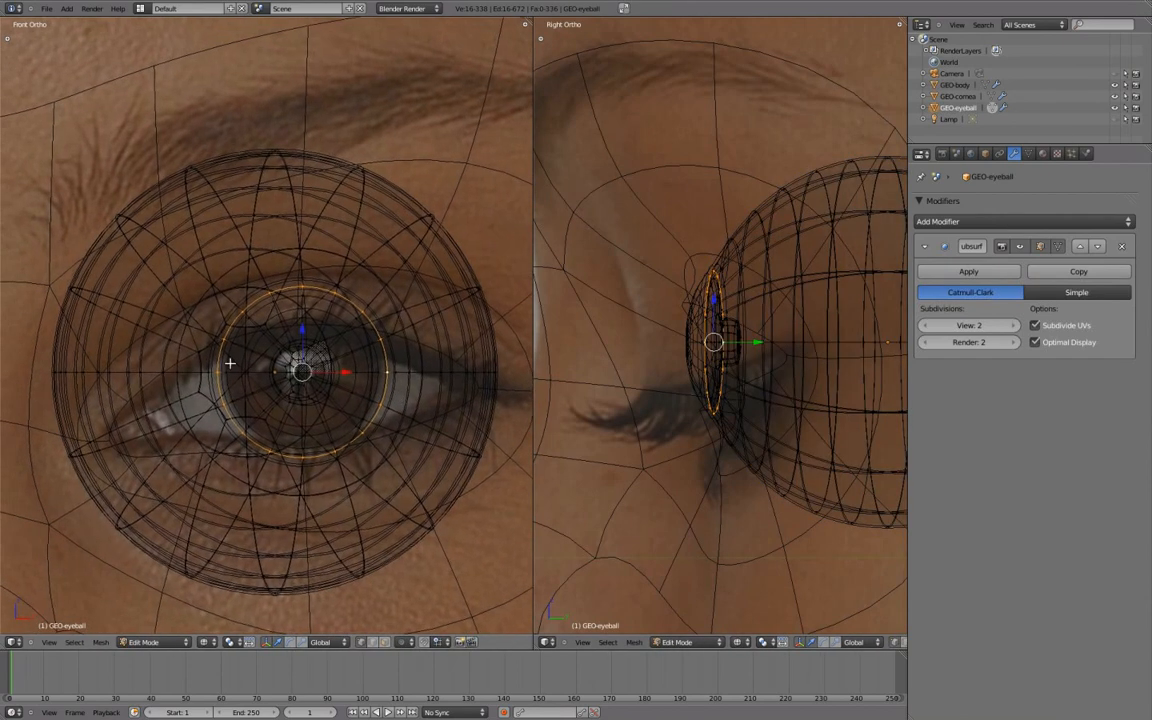
key("Tab")
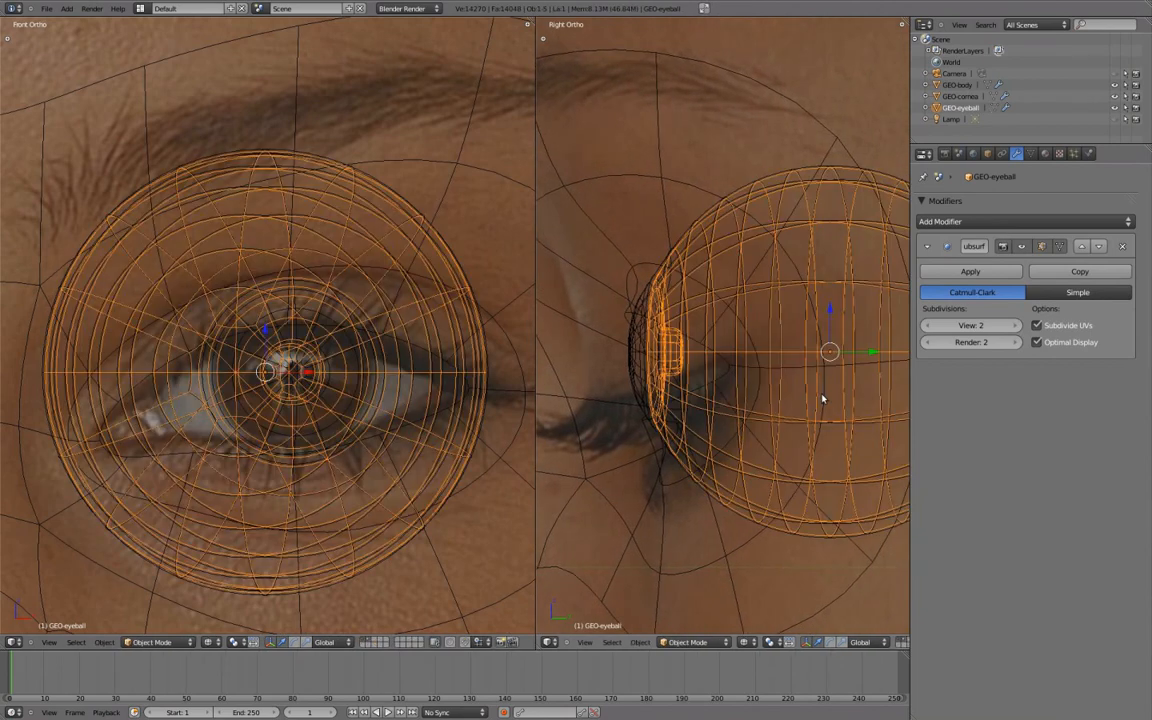
left_click(988, 152)
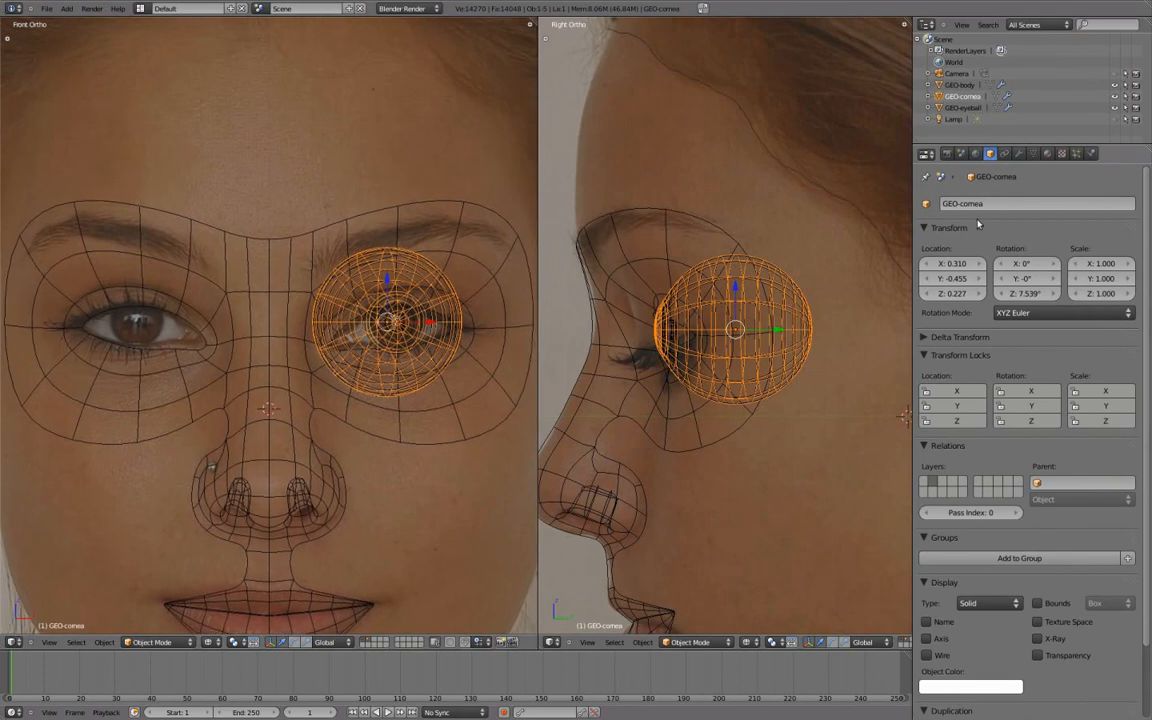
Add a Mirror modifier to the cornea and place it above the subdivision modifier.
left_click(1018, 152)
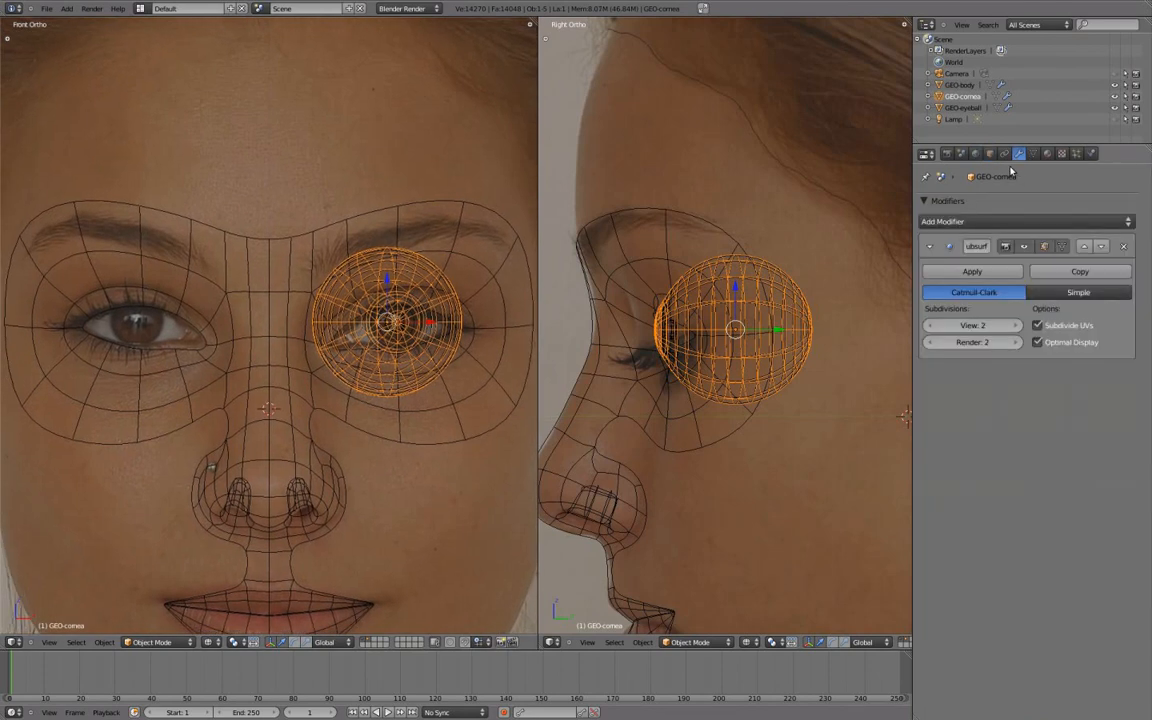
left_click(1020, 220)
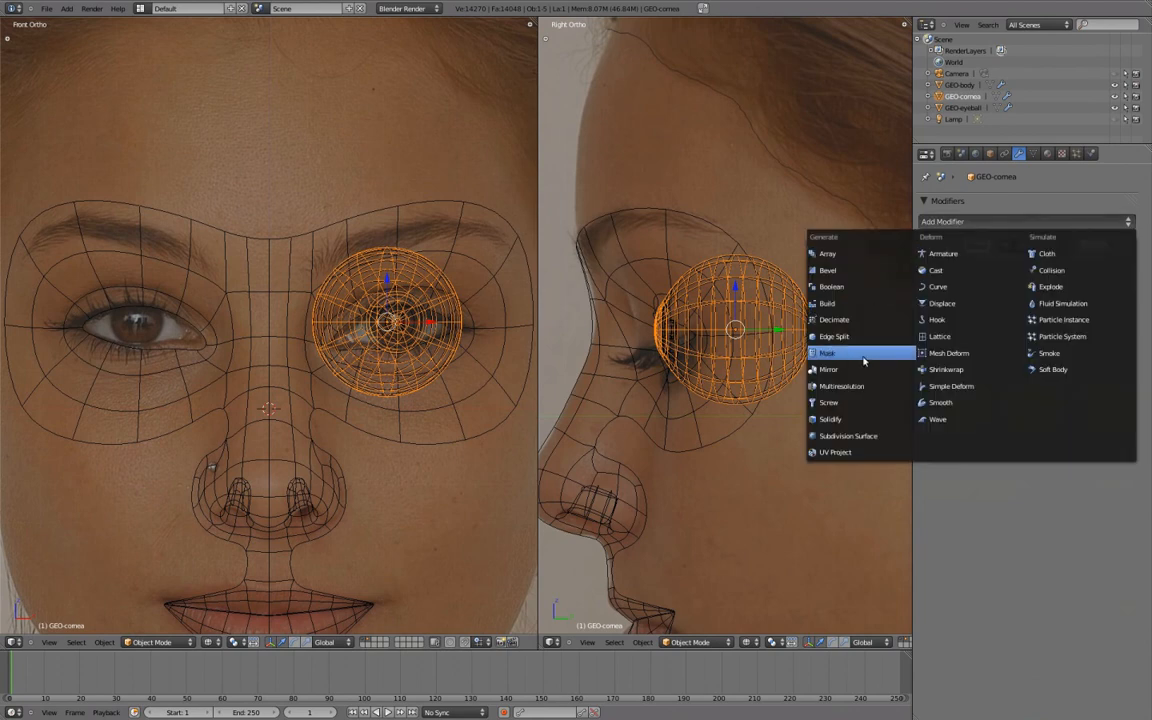
left_click(828, 368)
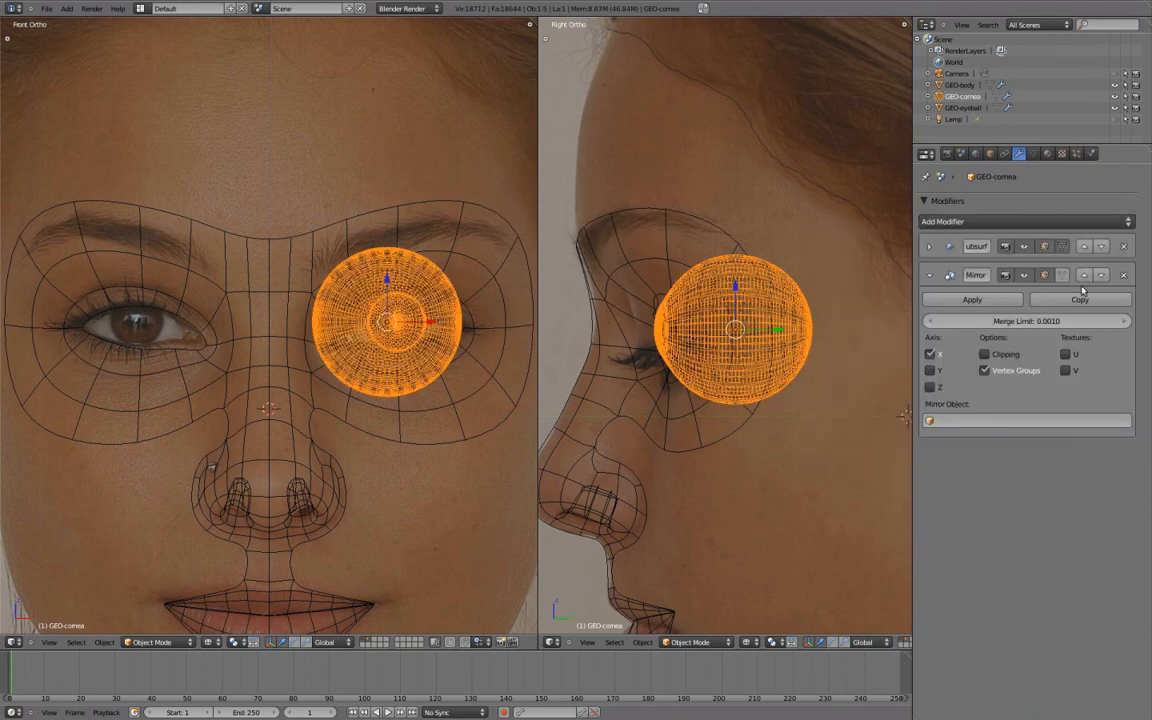
mouse_move(1084, 276)
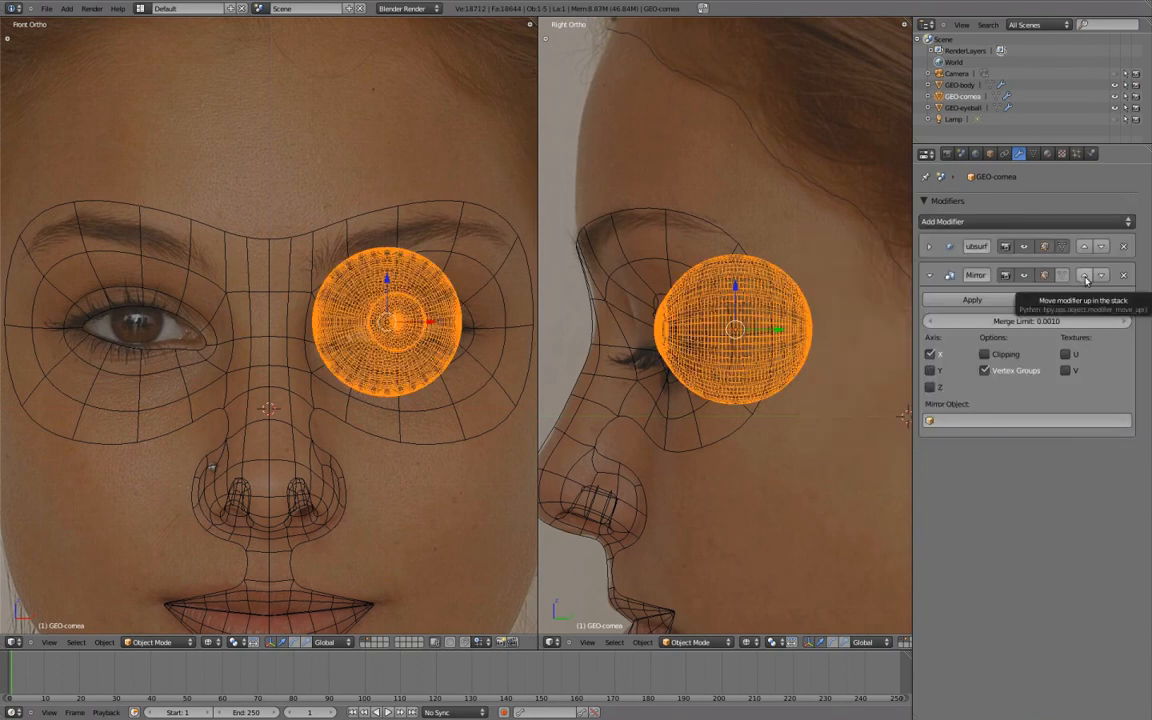
left_click(1084, 276)
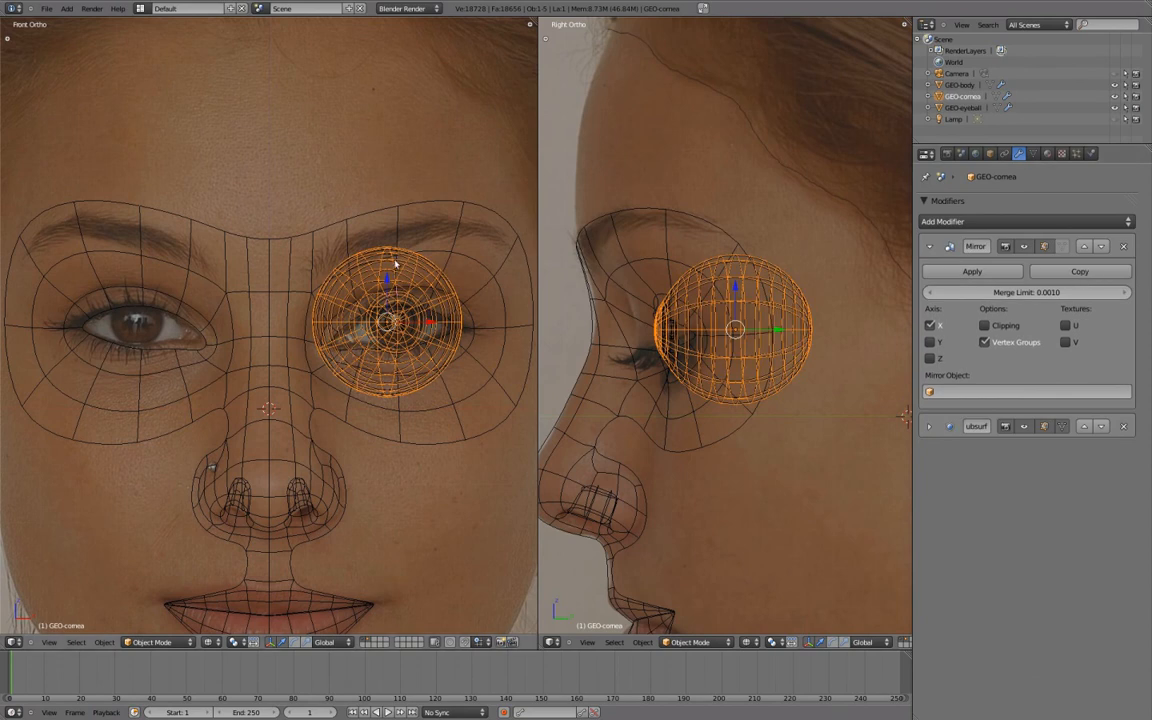
mouse_move(364, 330)
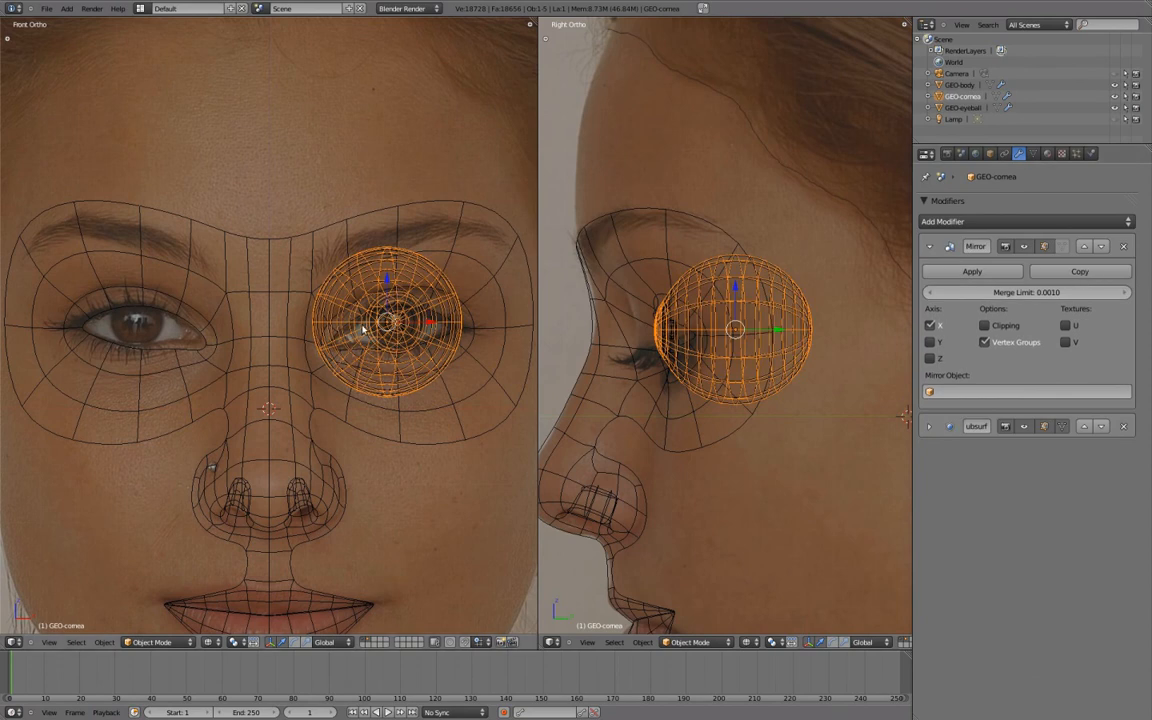
mouse_move(156, 378)
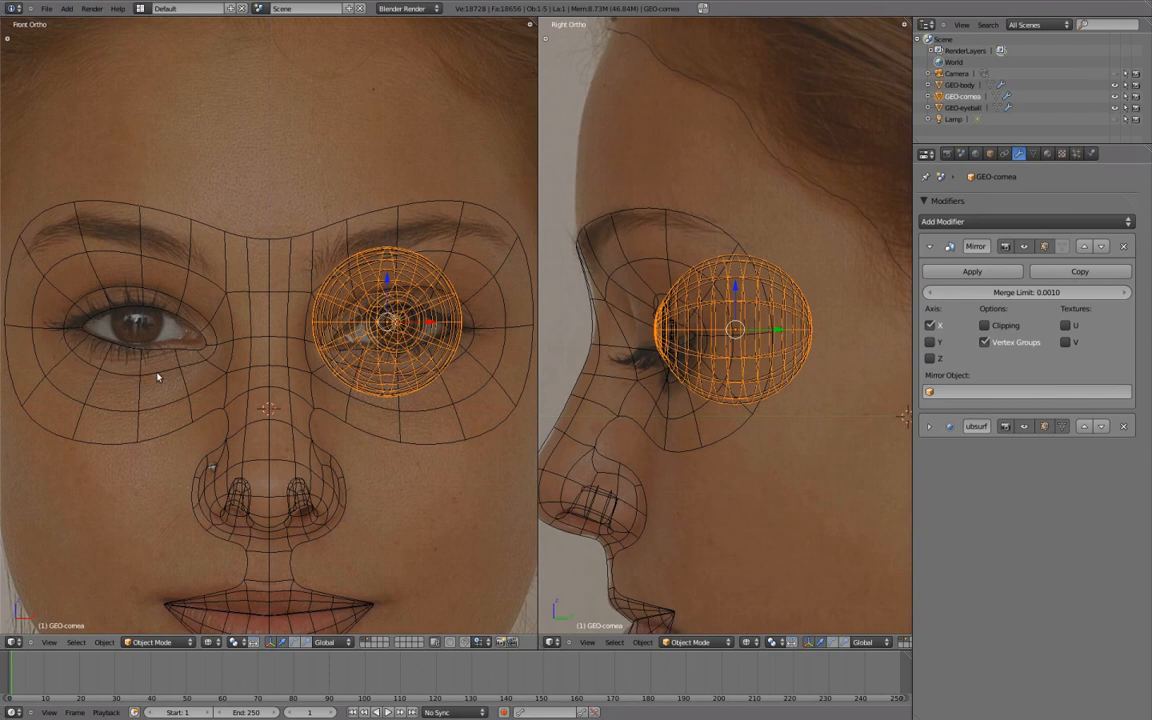
mouse_move(276, 356)
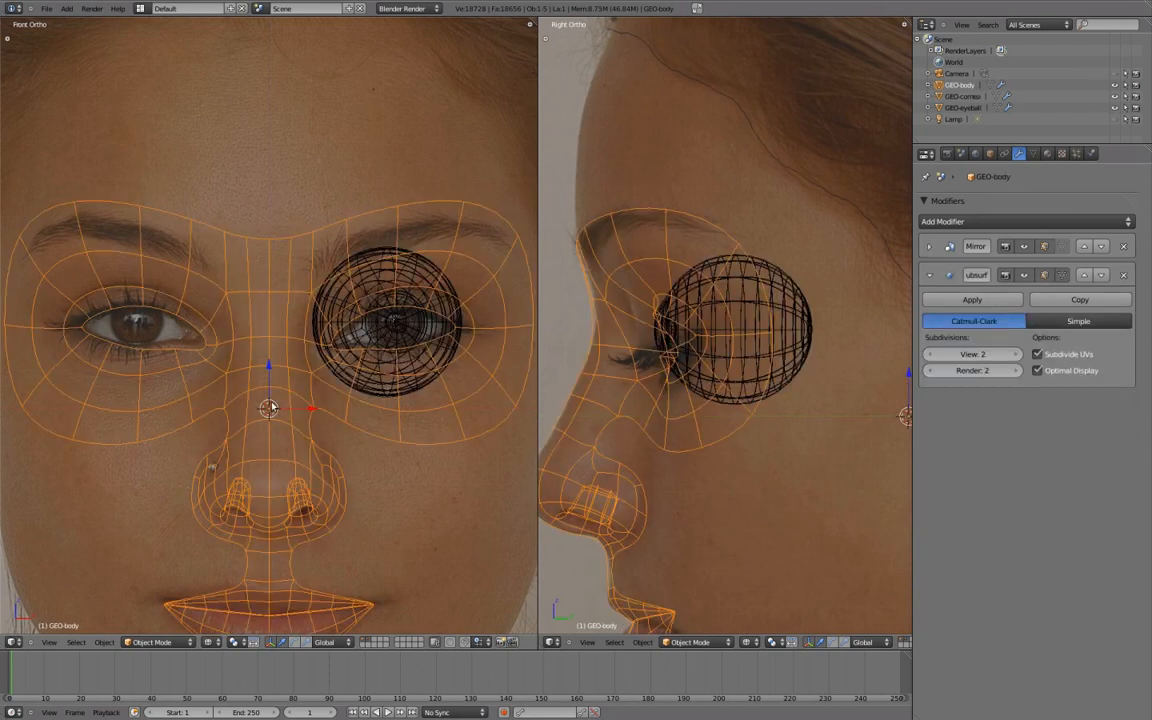
left_click(390, 320)
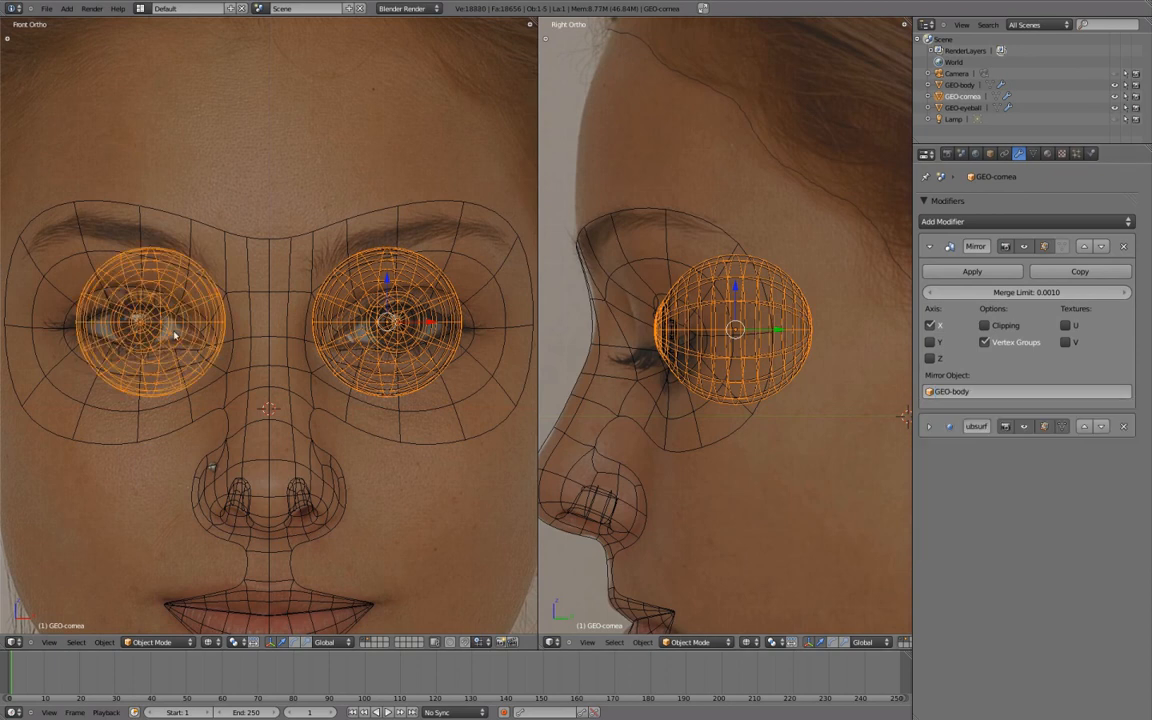
mouse_move(268, 336)
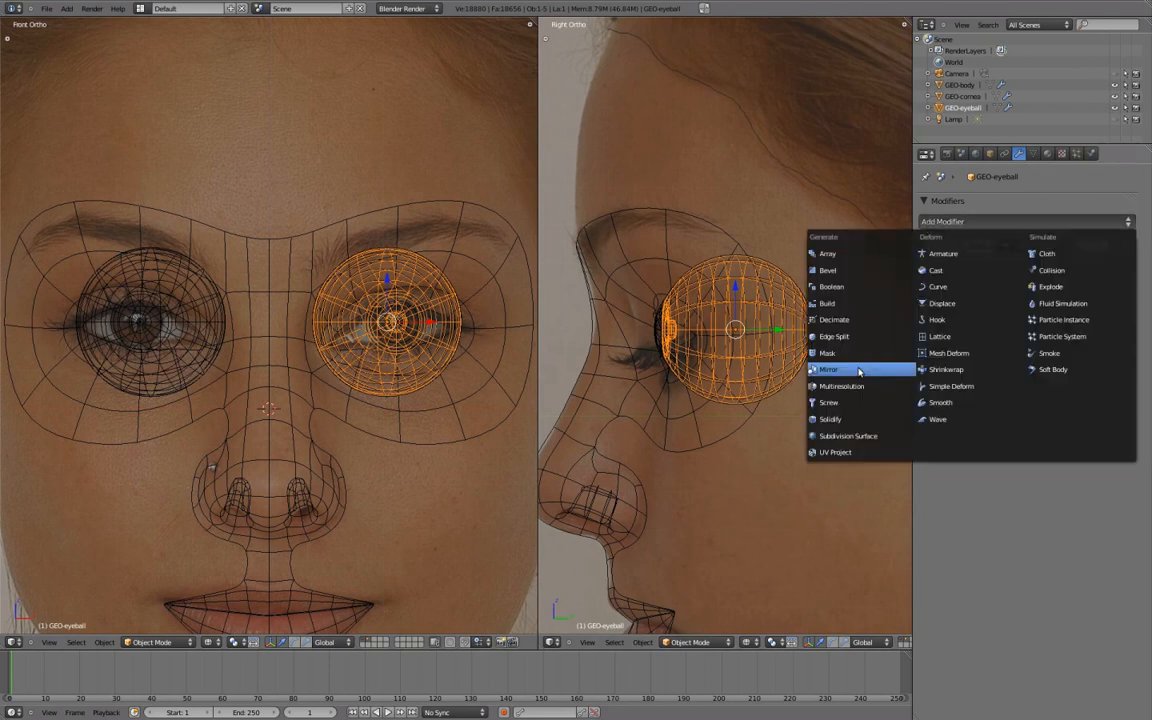
Add a Mirror modifier to the eyeball with GEO-body as its Mirror Object.
left_click(828, 368)
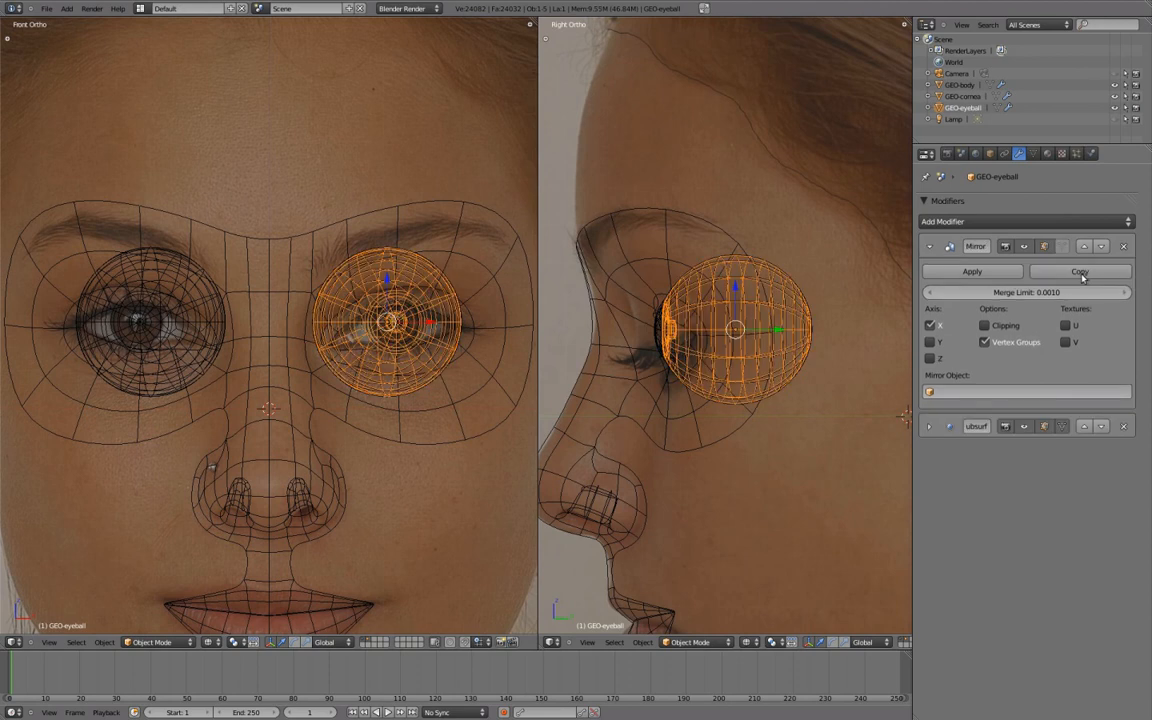
left_click(1030, 390)
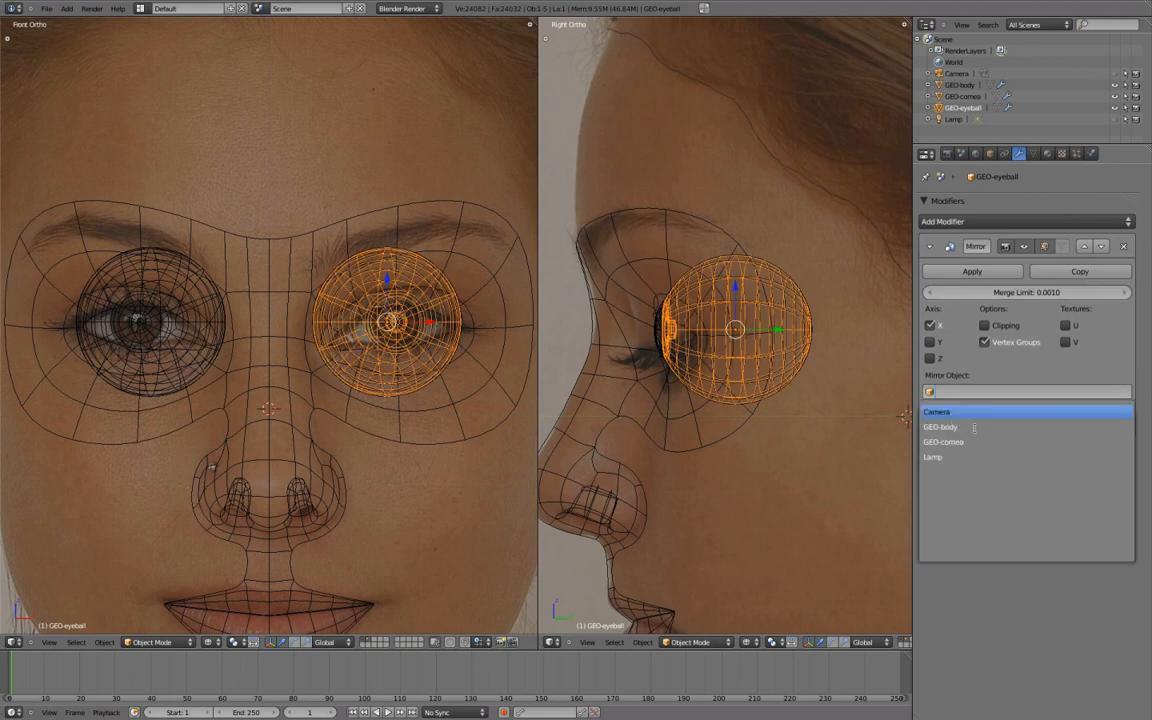
left_click(940, 428)
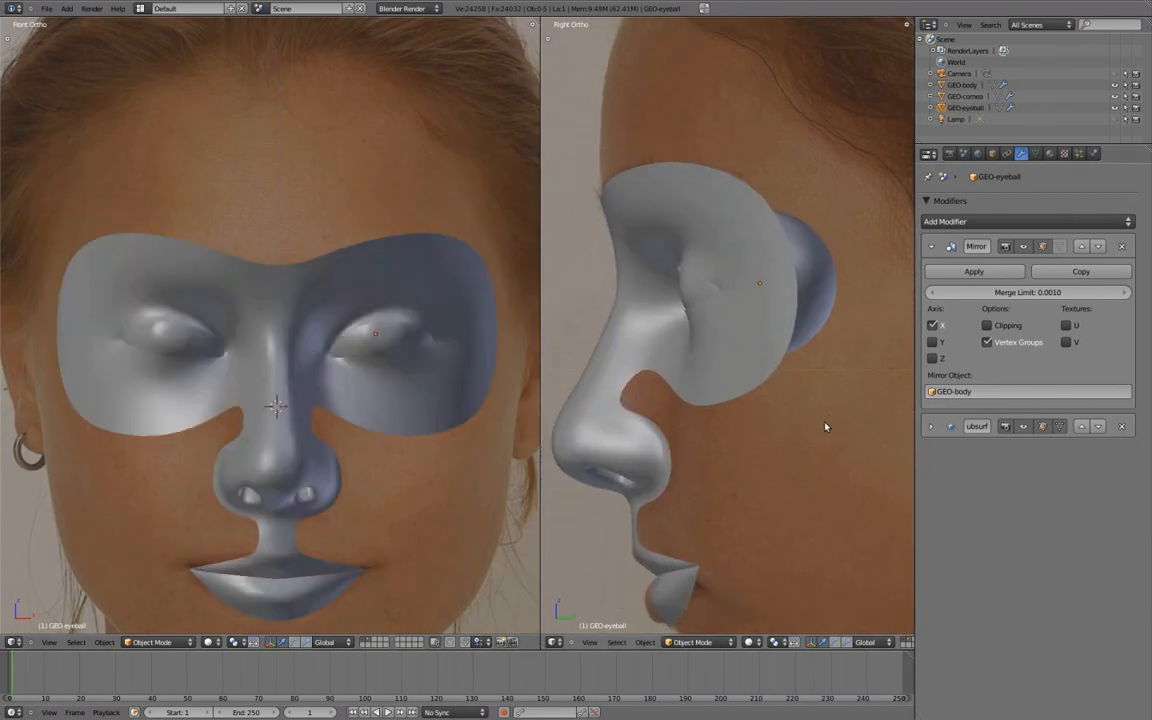
Orbit the side view into perspective to inspect both mirrored eyes, showing scene settings.
left_click_drag(824, 428, 848, 356)
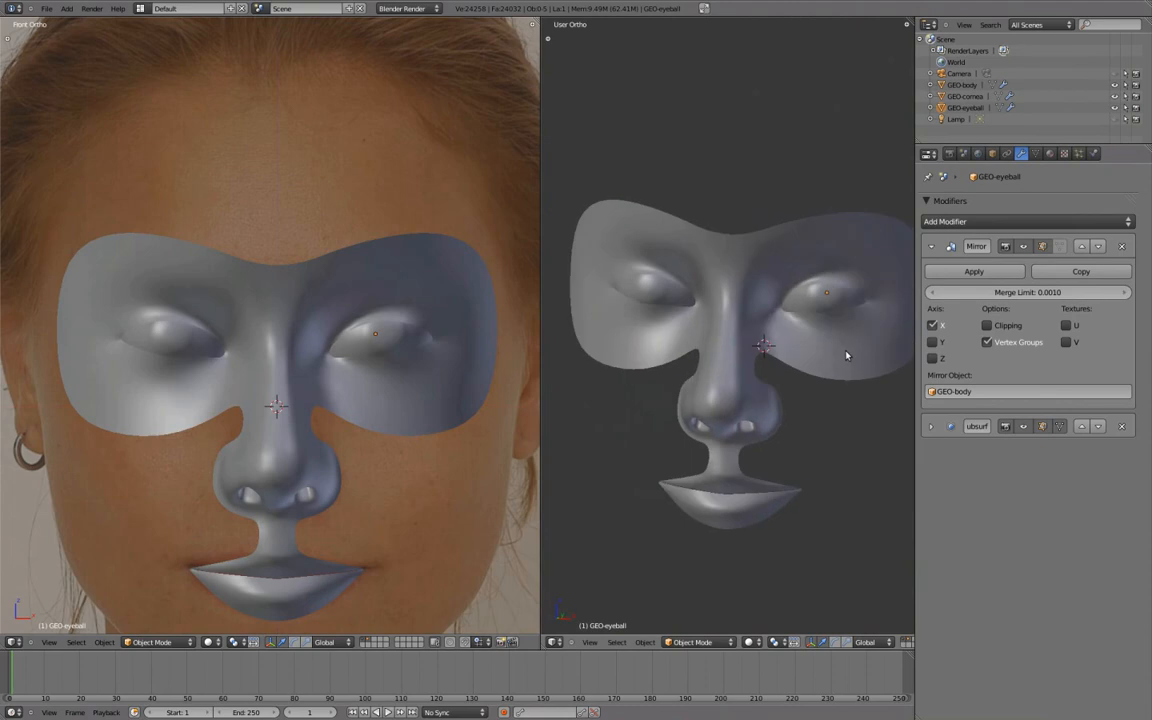
left_click_drag(760, 344, 830, 350)
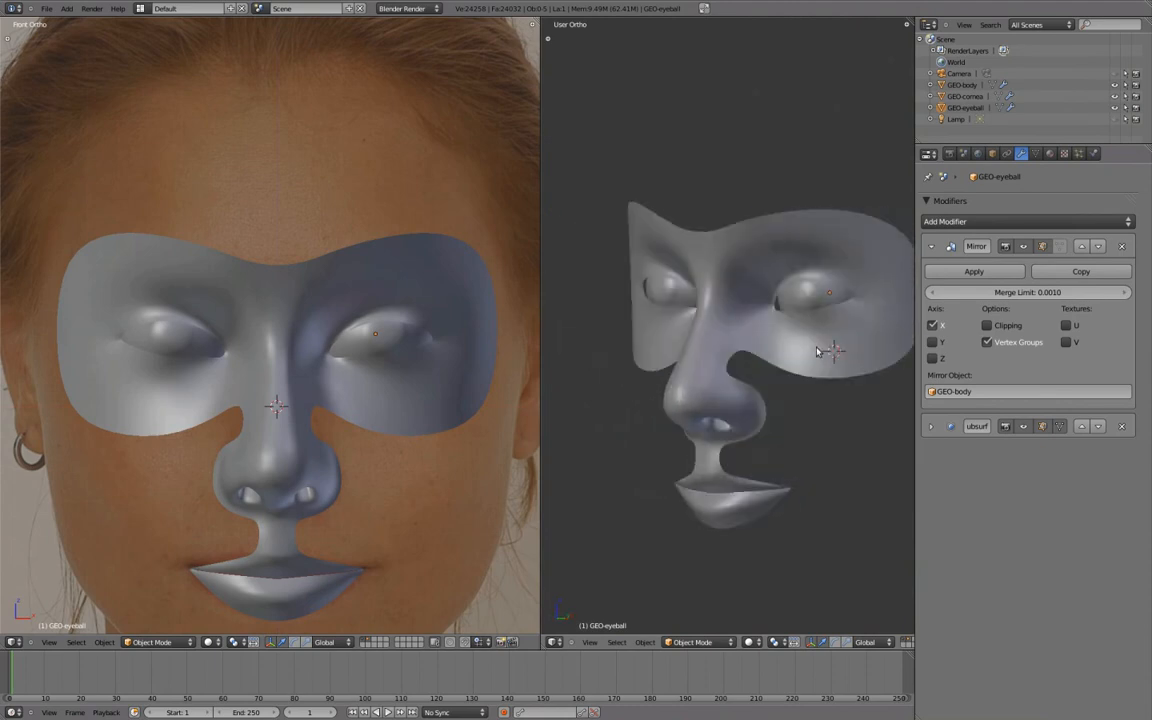
left_click(964, 152)
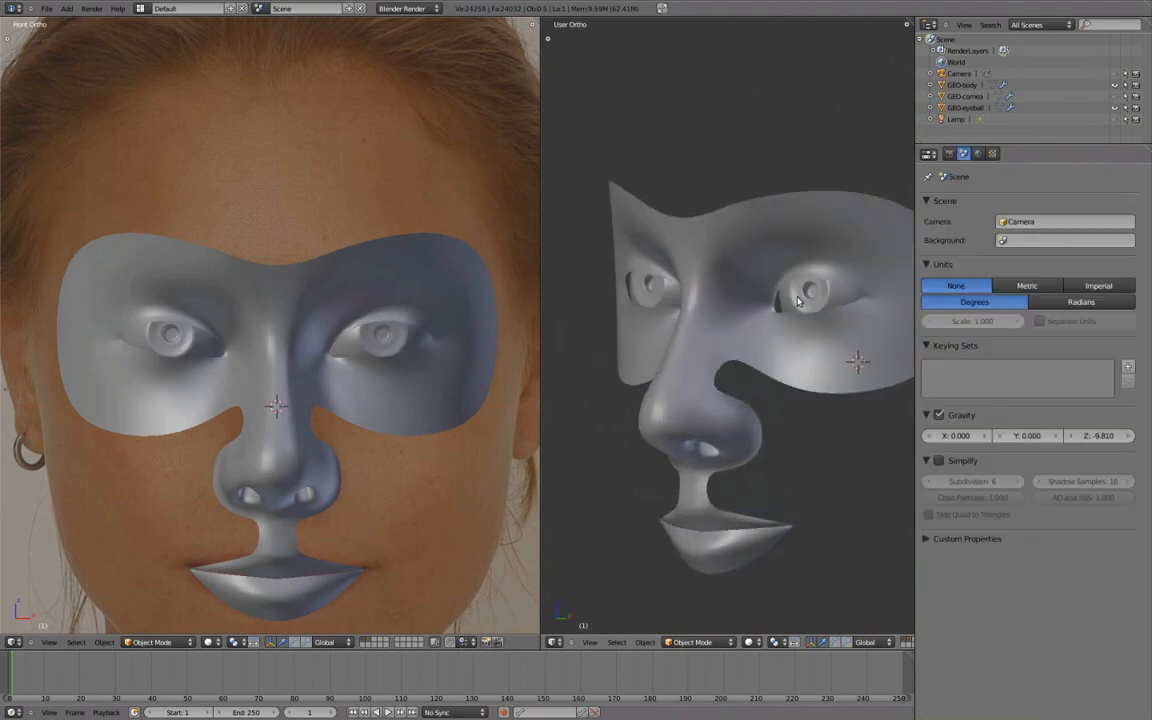